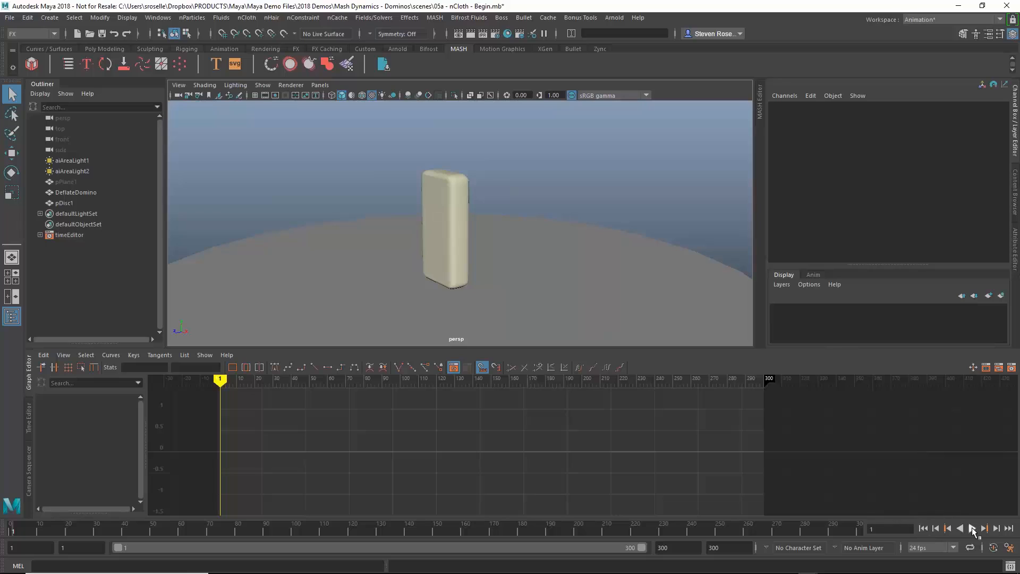
Preview the domino animation, select DeflateDomino, and return to the first frame
left_click(971, 528)
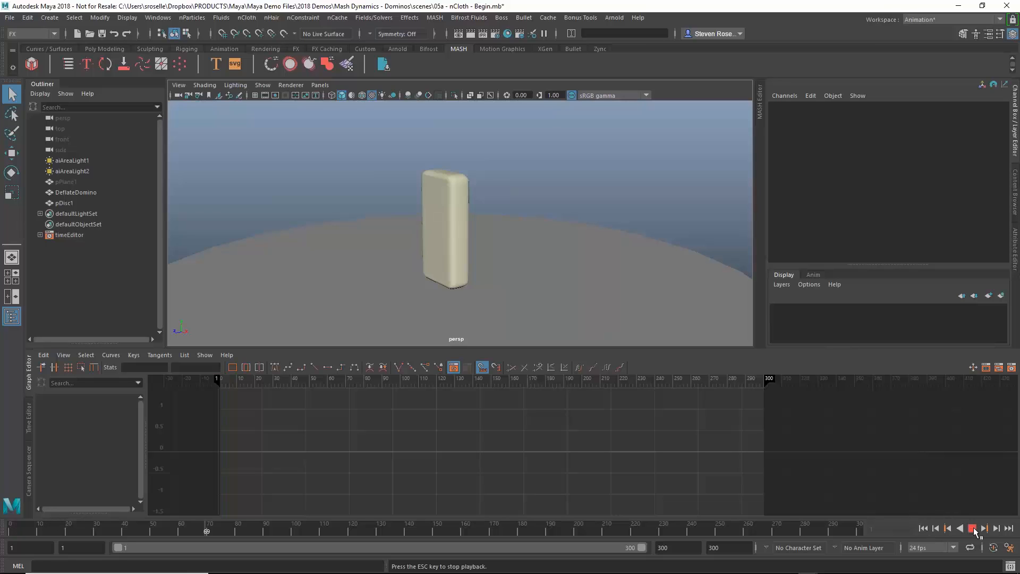
left_click(983, 527)
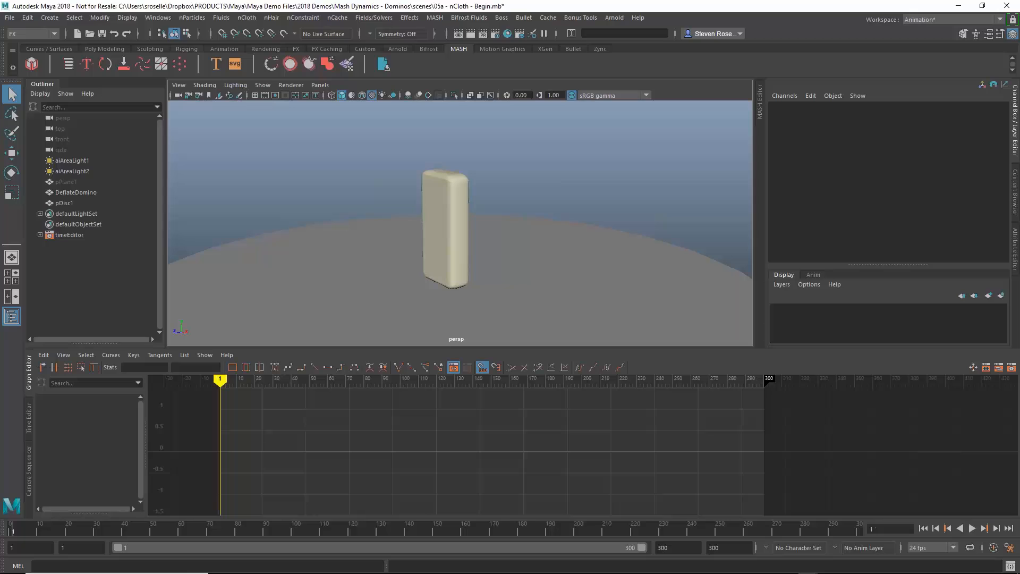
left_click(446, 228)
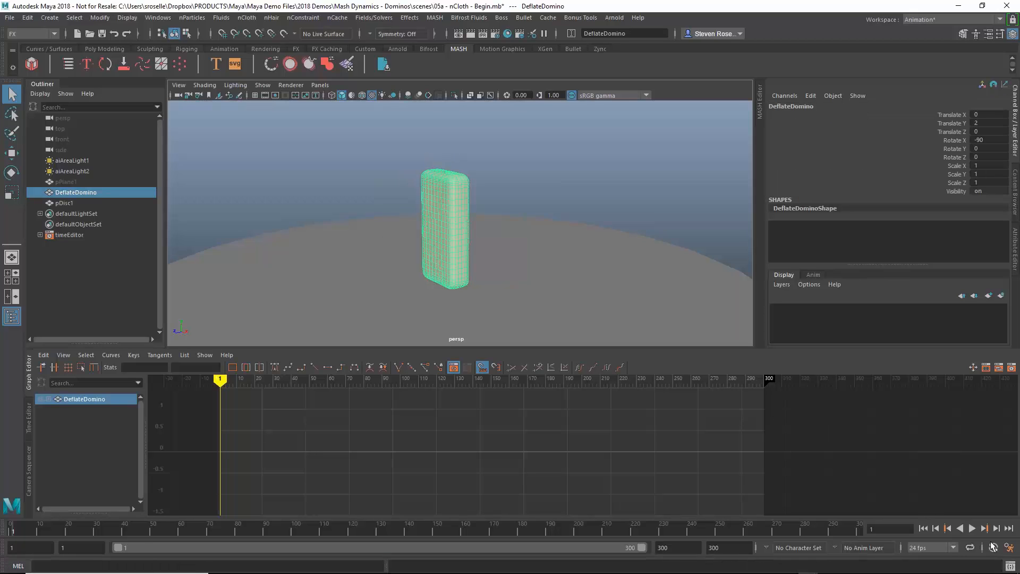
left_click(983, 528)
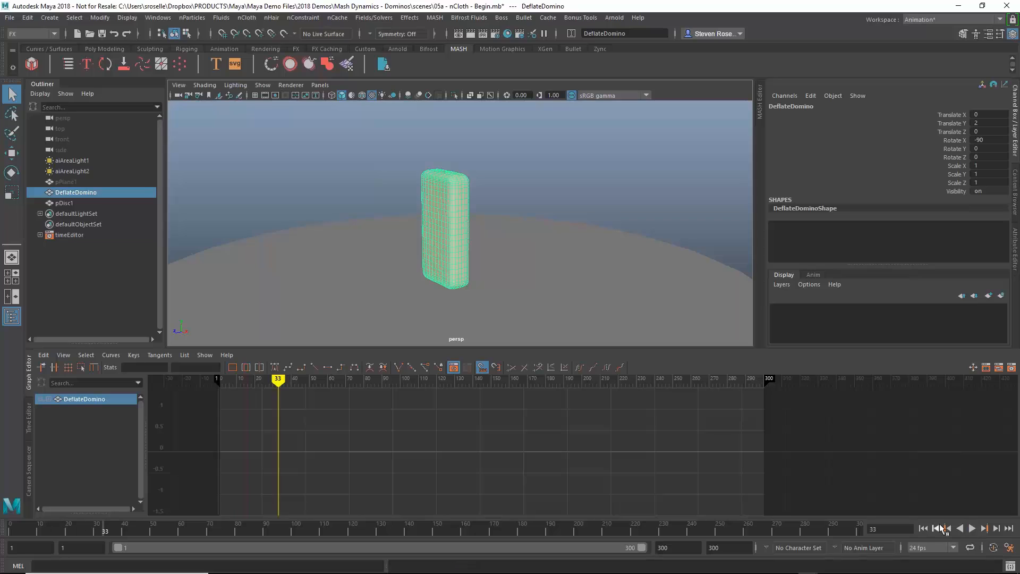
left_click(924, 527)
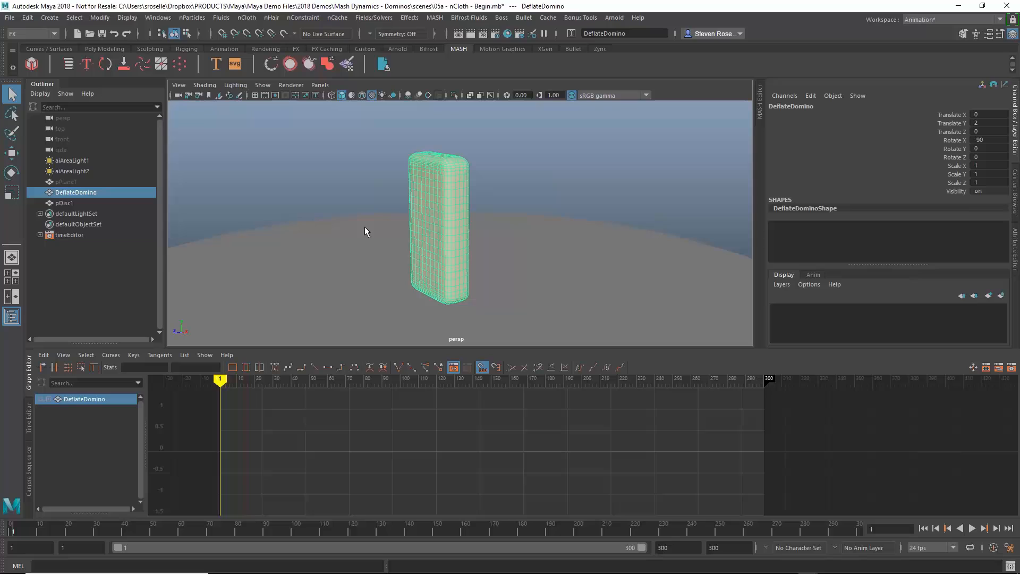
Convert DeflateDomino to nCloth and make pDisc1 a passive collider
left_click(246, 17)
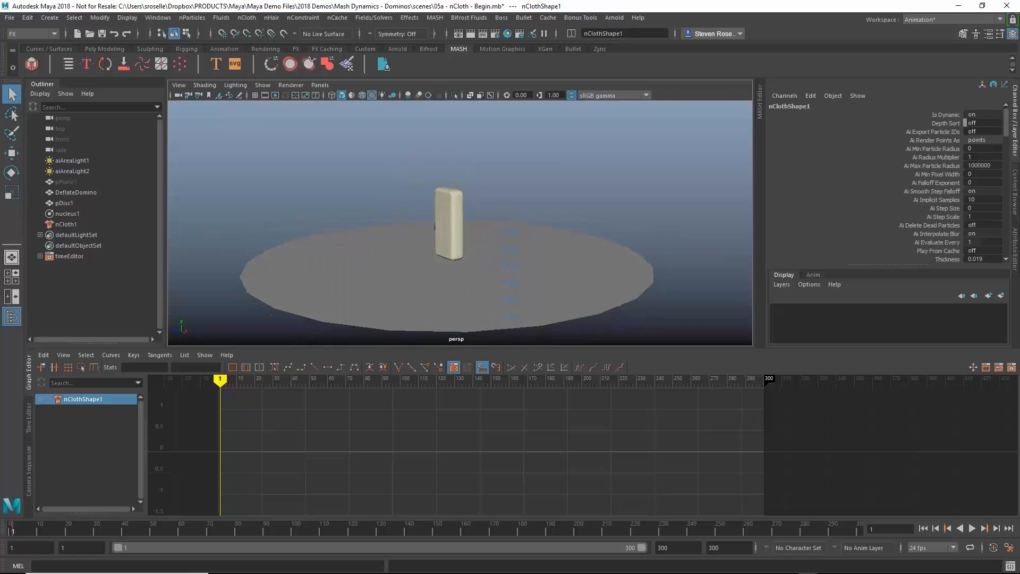
left_click(972, 527)
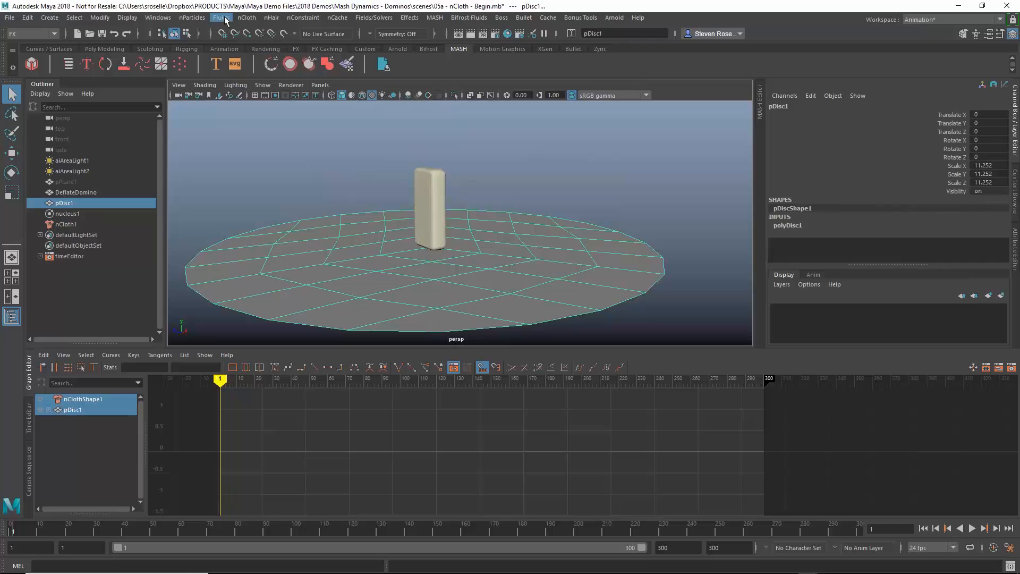
left_click(246, 17)
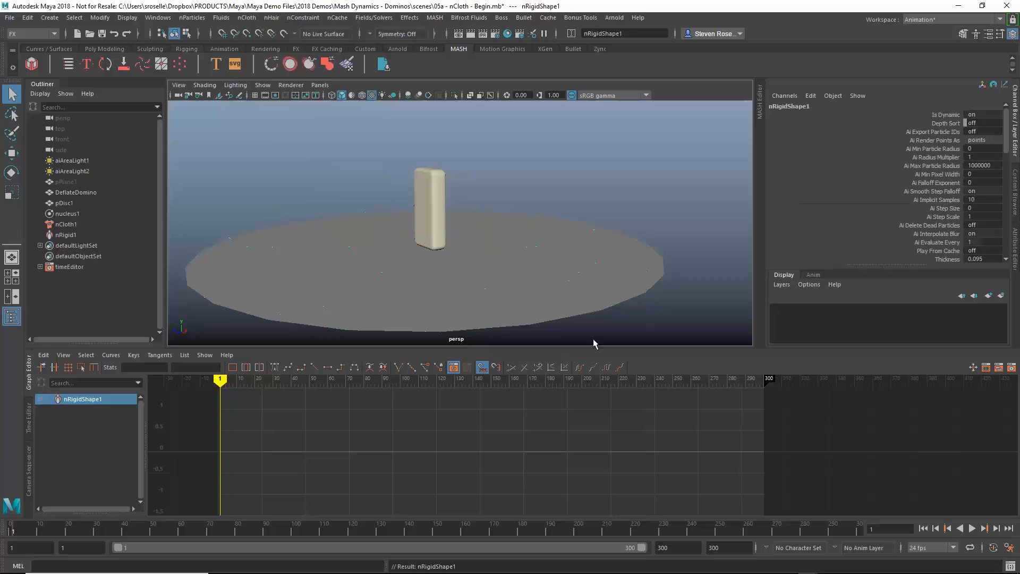
left_click(971, 528)
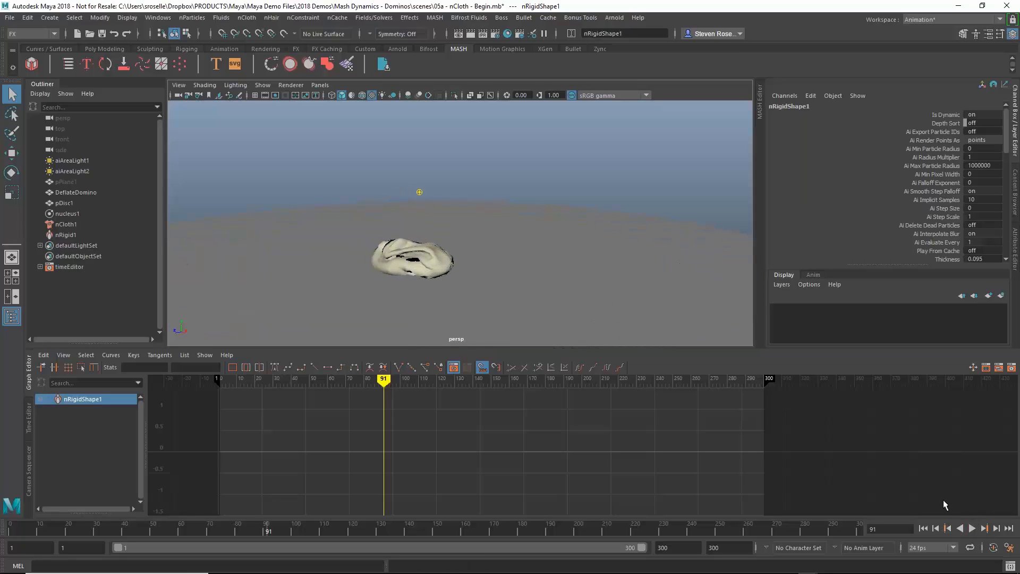
Replay the simulation from the start to watch the domino collapse
left_click(921, 527)
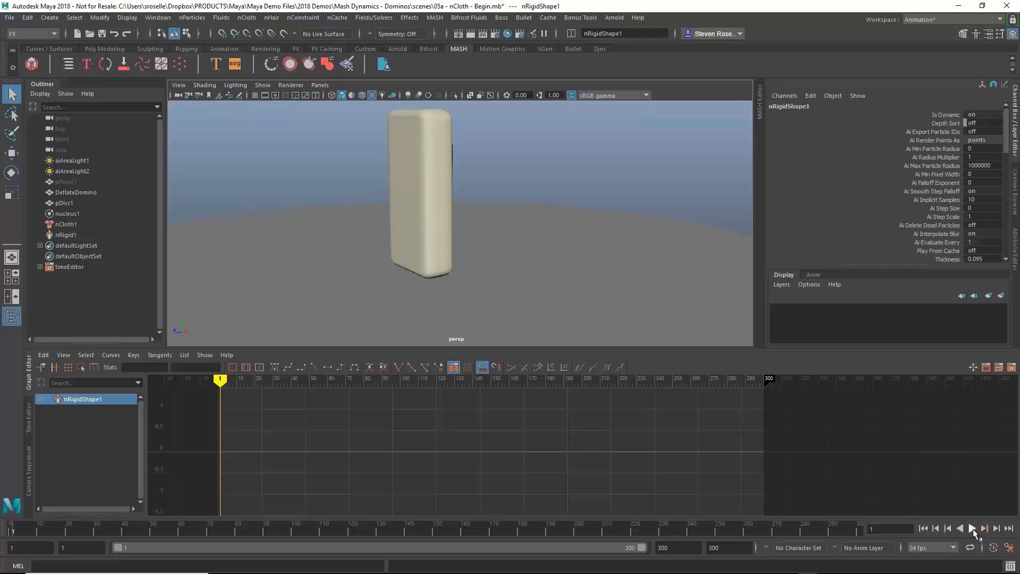
left_click(972, 528)
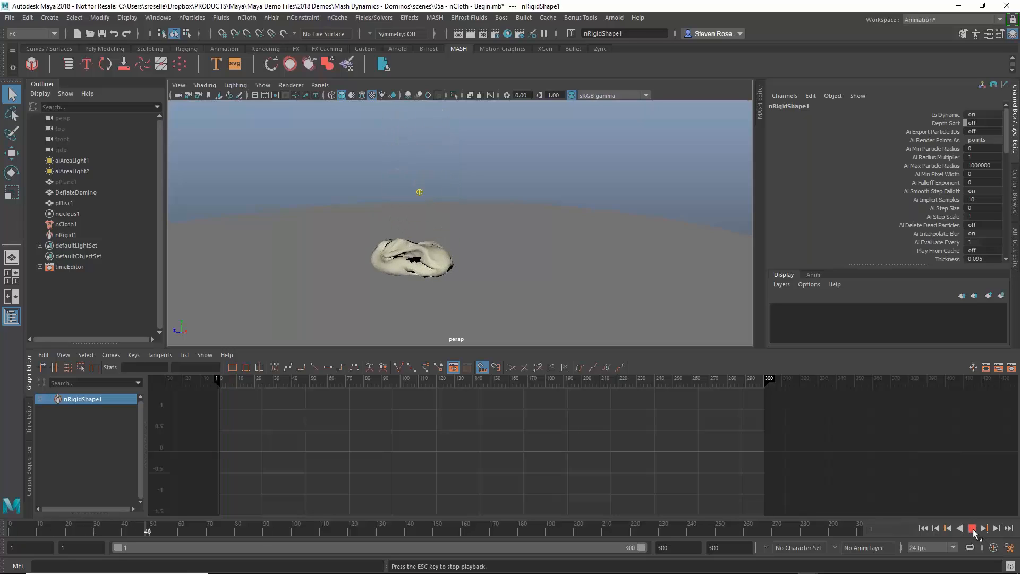
left_click(974, 528)
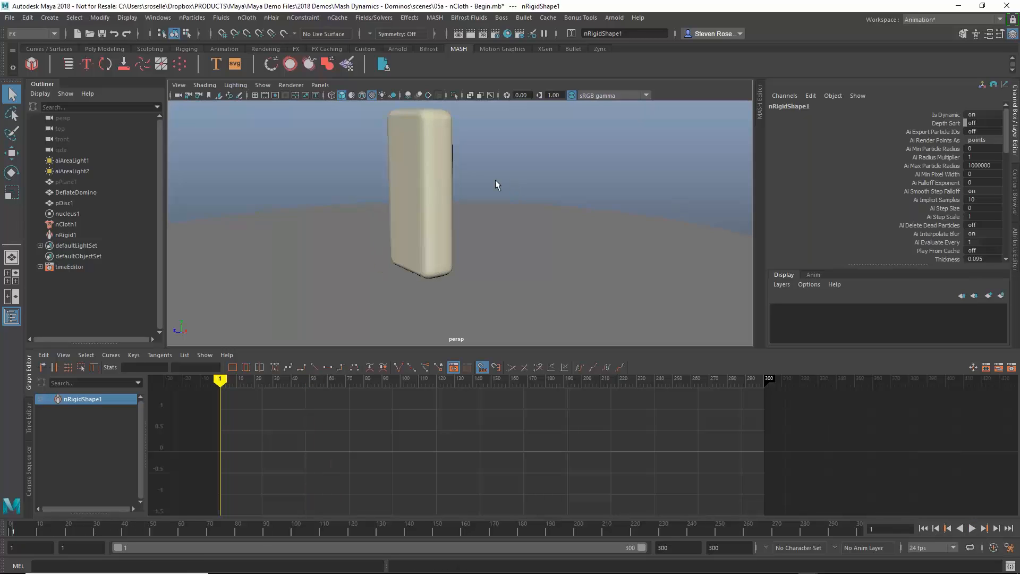
Raise nCloth1 compression and bend resistance to about 15.4 and test playback
left_click(65, 224)
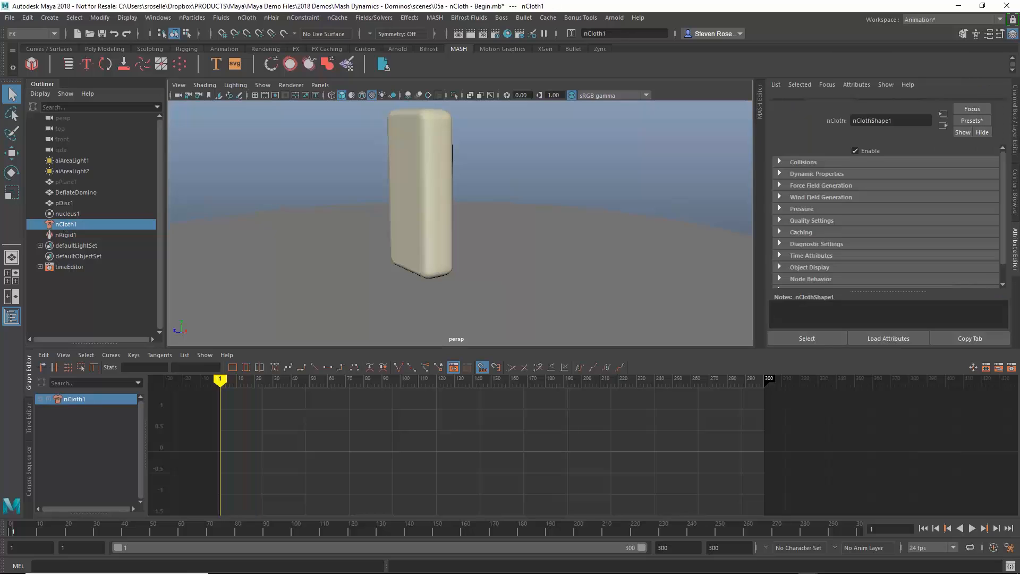
left_click(817, 173)
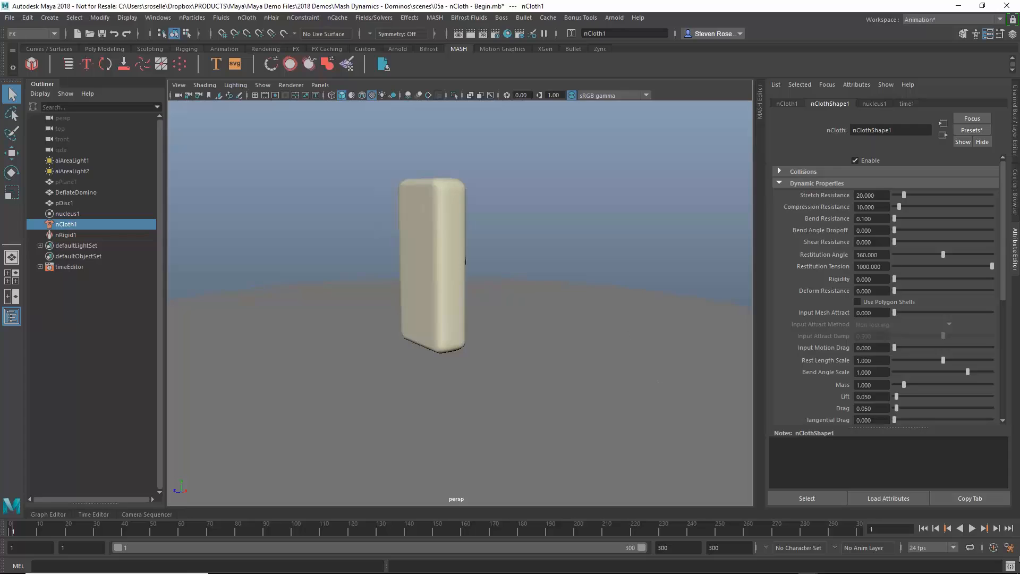
left_click(972, 528)
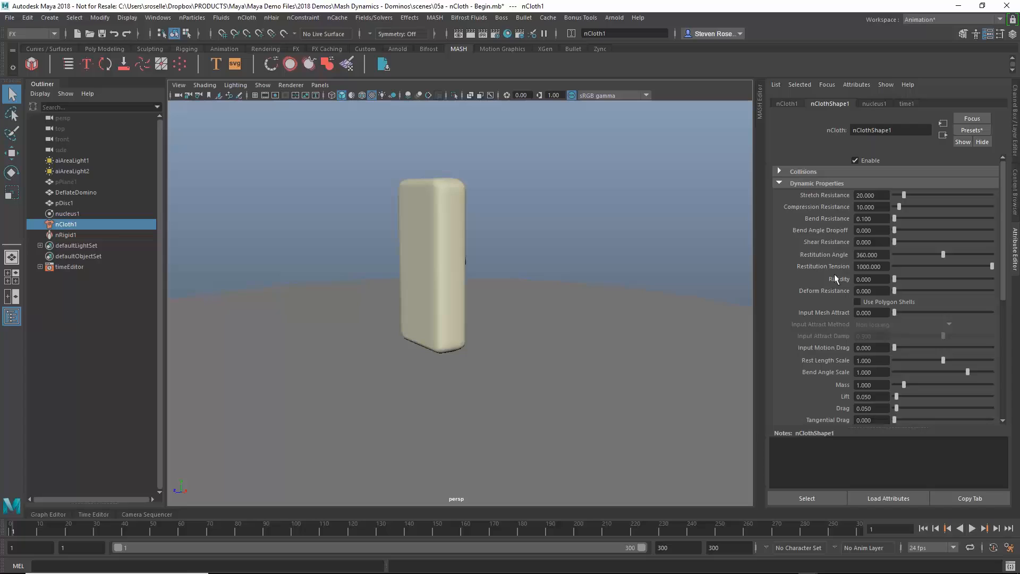
mouse_move(408, 176)
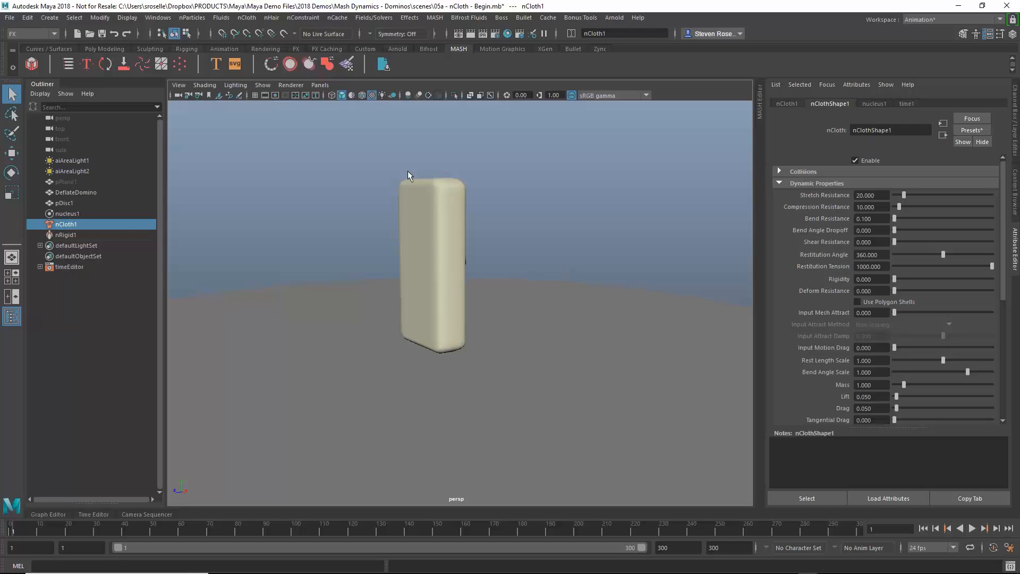
mouse_move(819, 203)
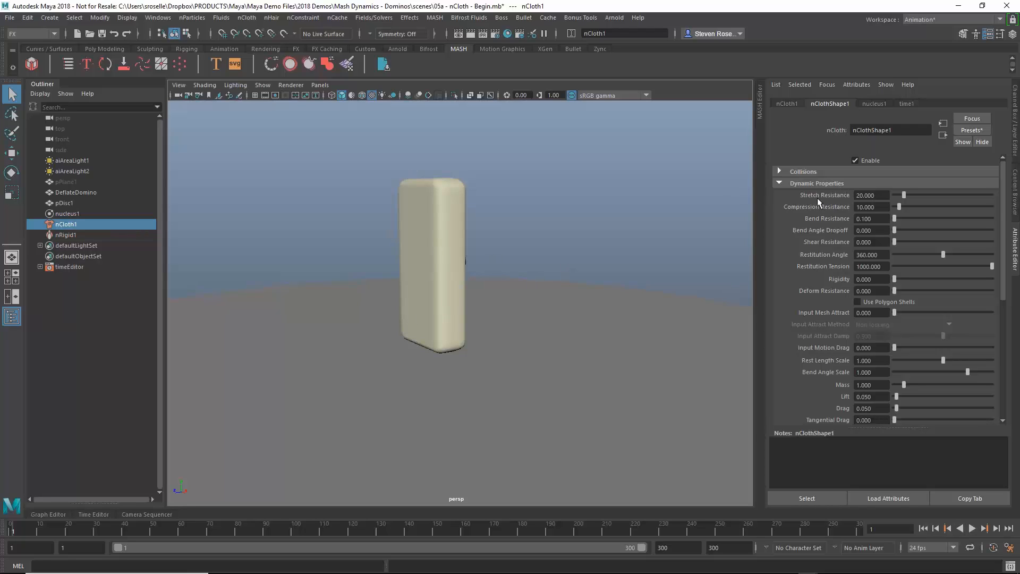
mouse_move(807, 241)
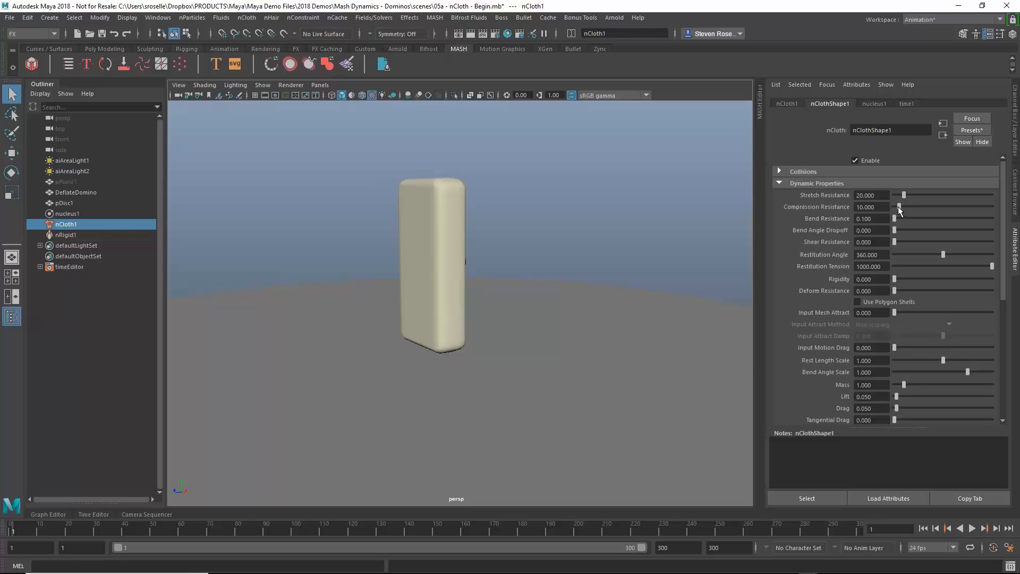
left_click_drag(893, 207, 902, 206)
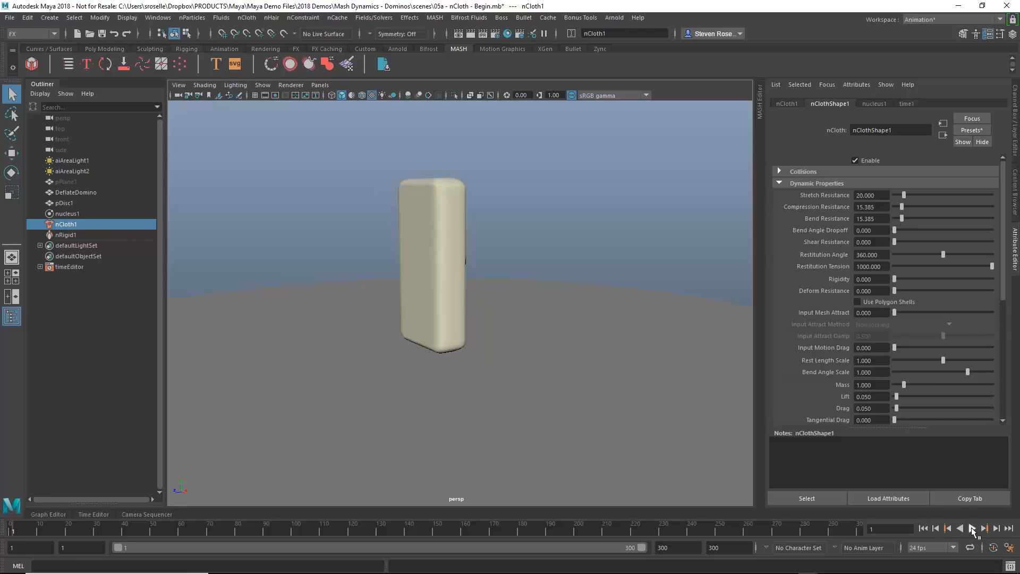
left_click(971, 528)
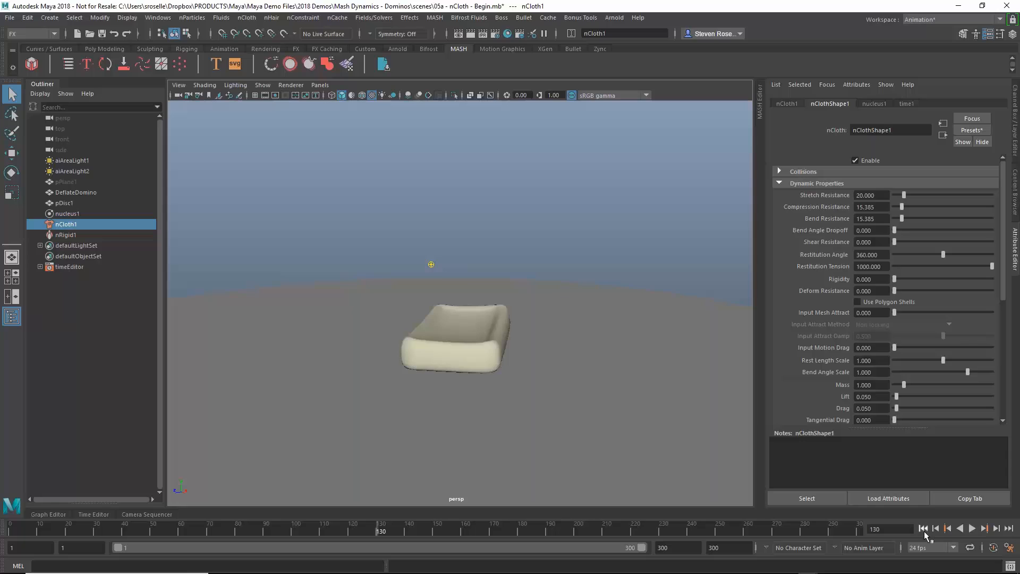
Set the domino nCloth's Rigidity to 0.1 and play the simulation
left_click(972, 528)
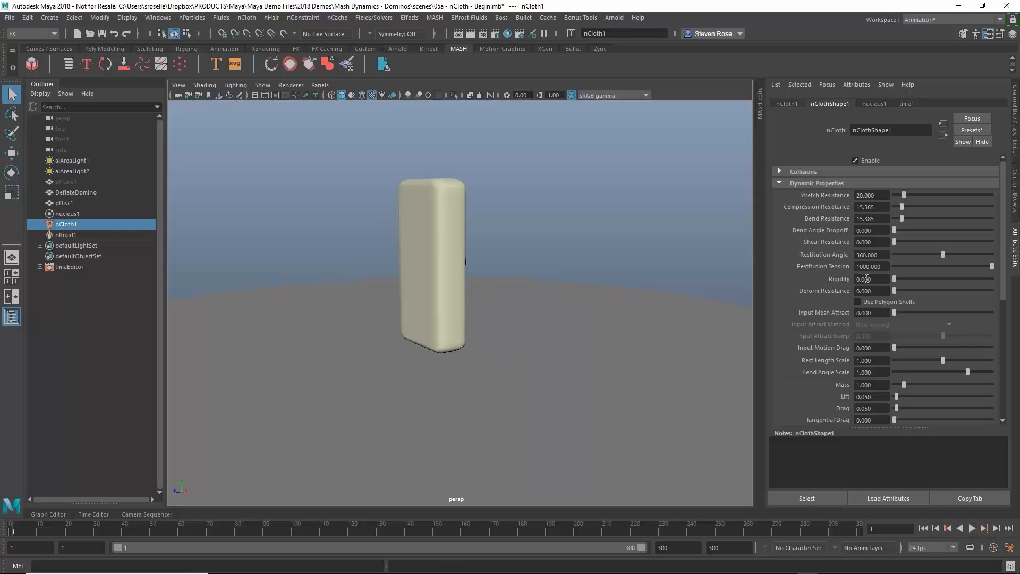
left_click(872, 278)
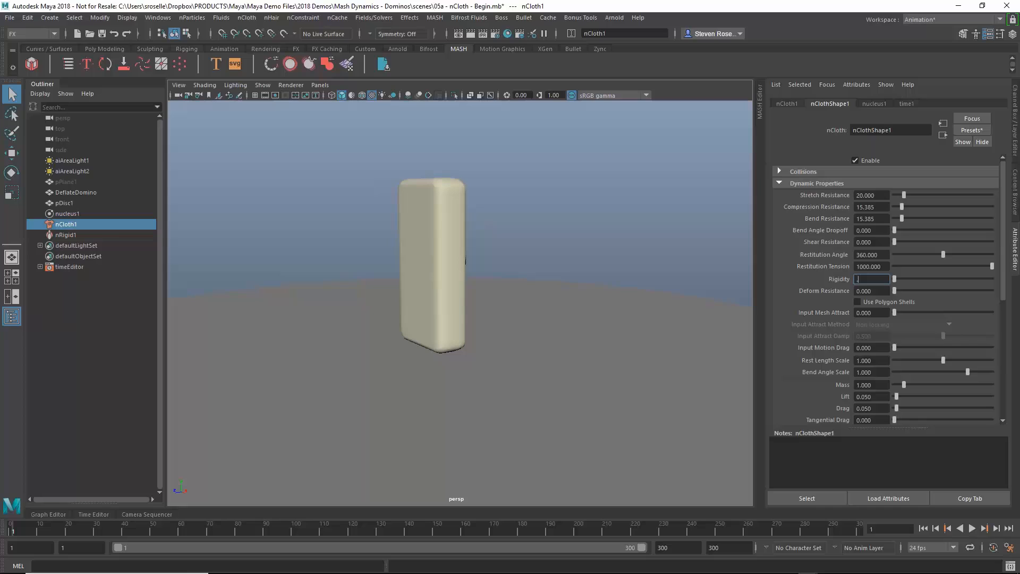
type("0.100")
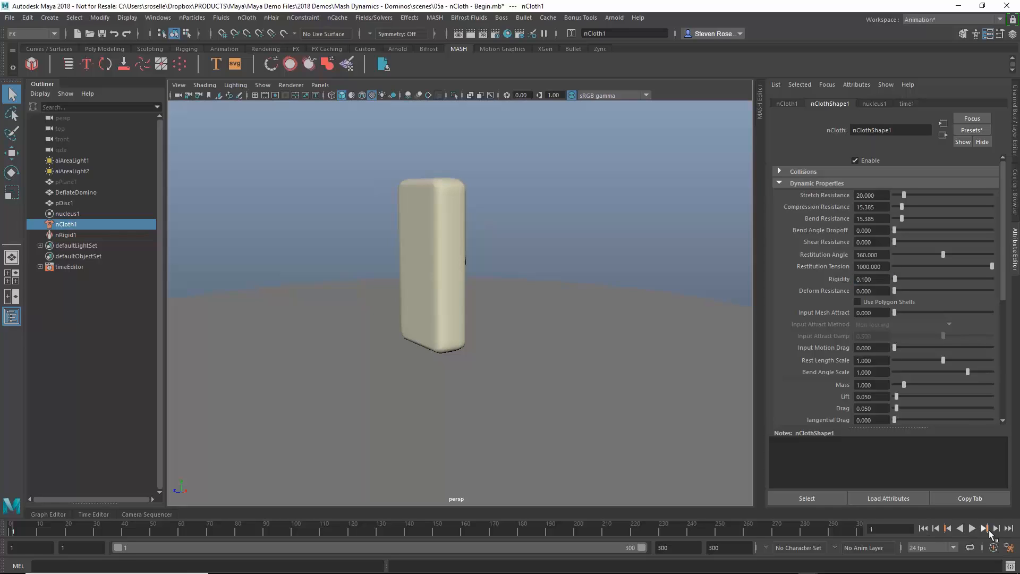
left_click(985, 528)
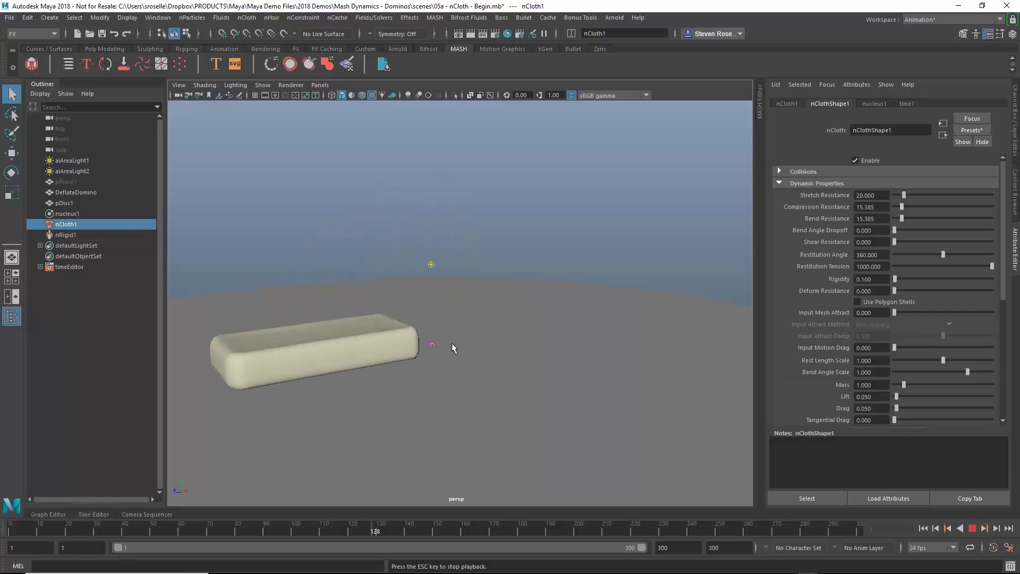
left_click(972, 528)
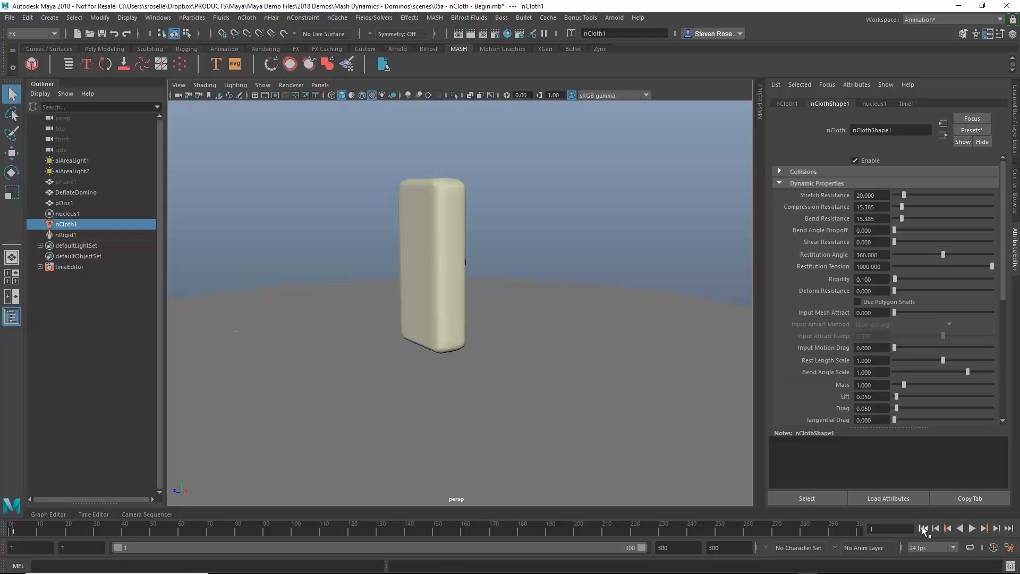
mouse_move(459, 247)
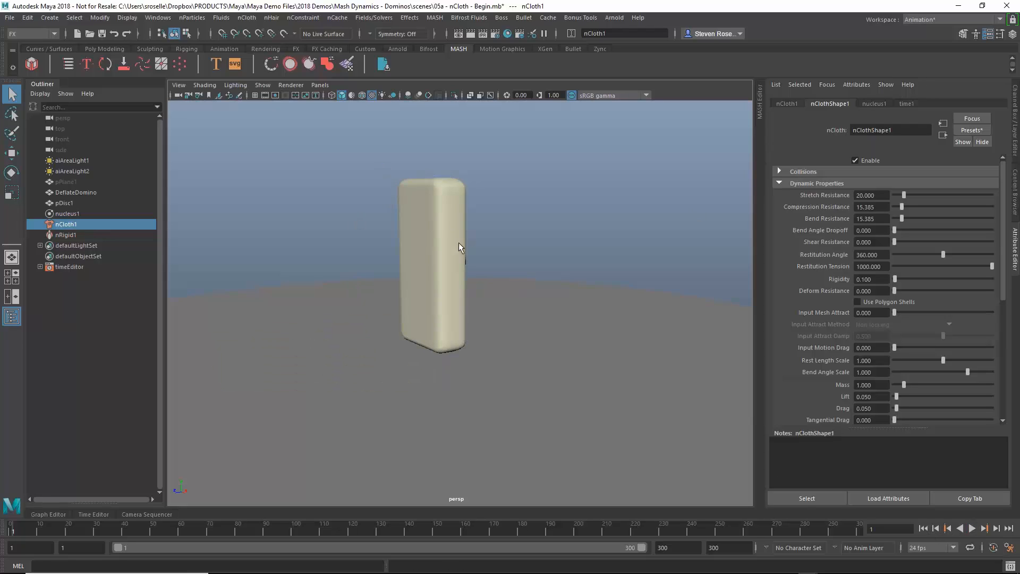
Apply the burlap nCloth preset to the domino and rewind
left_click(972, 130)
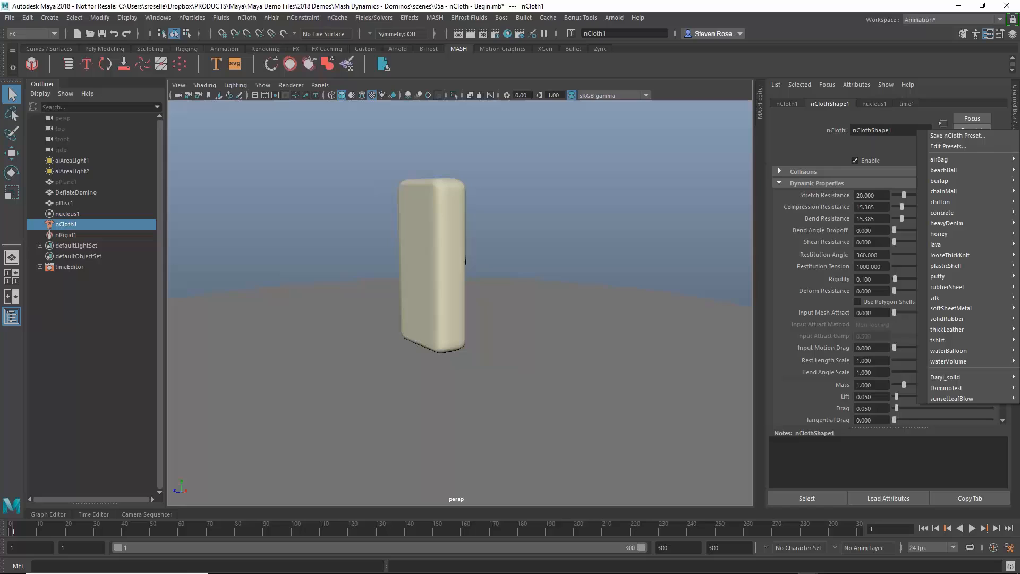
mouse_move(960, 145)
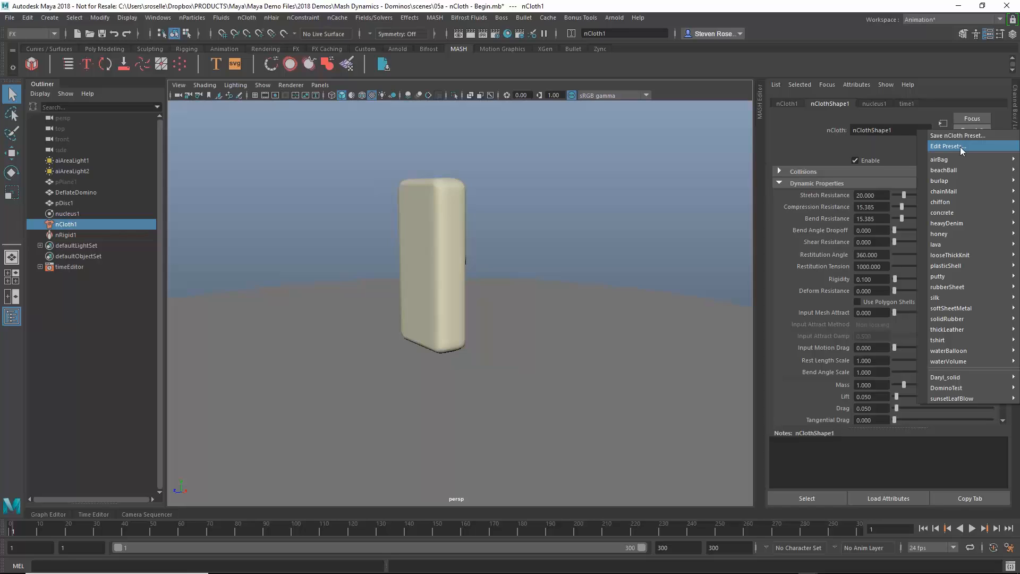
left_click(939, 180)
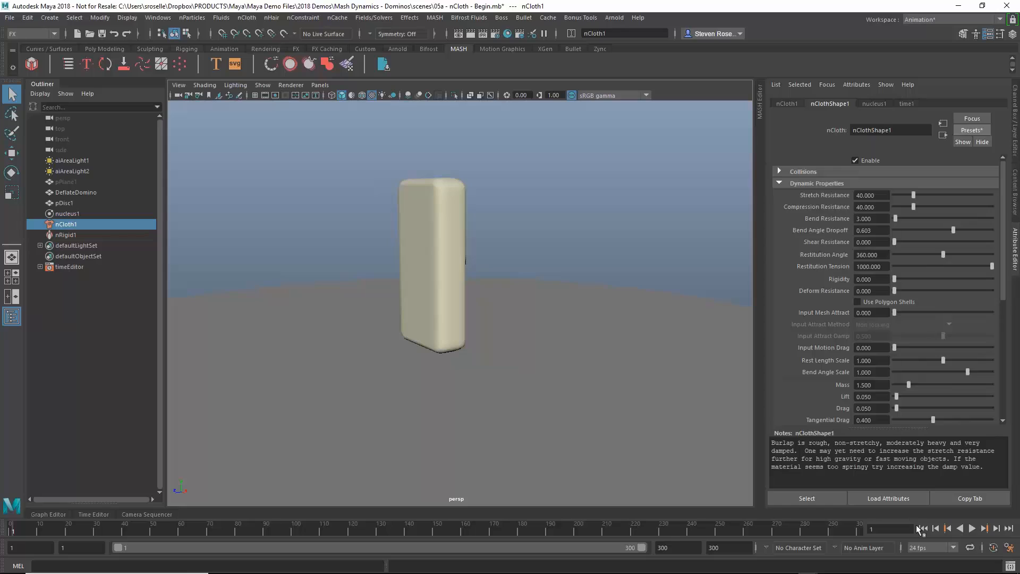
left_click(972, 527)
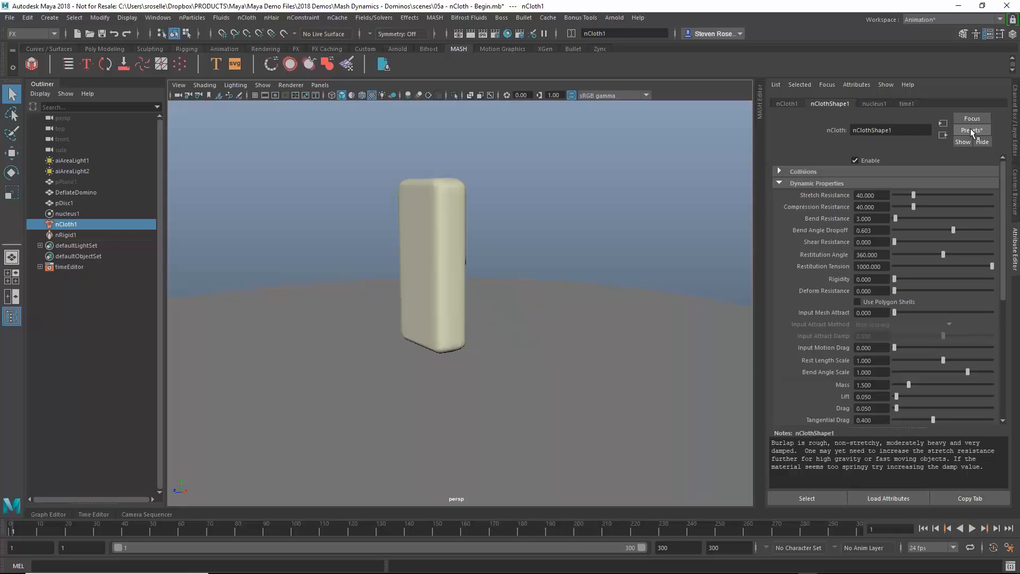
Replace the settings with the thickLeather preset, play the crumple, then rewind
left_click(972, 130)
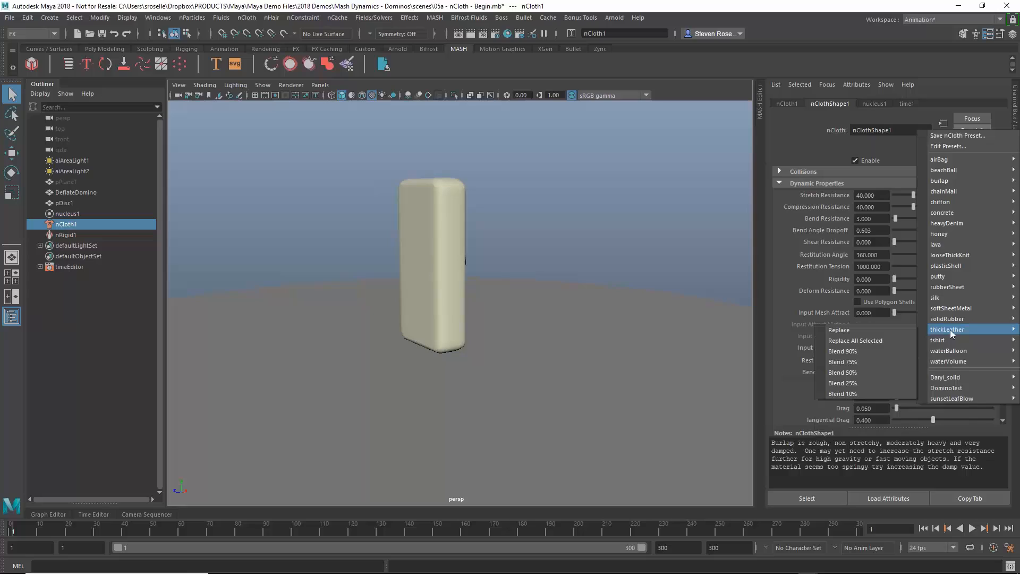
left_click(838, 330)
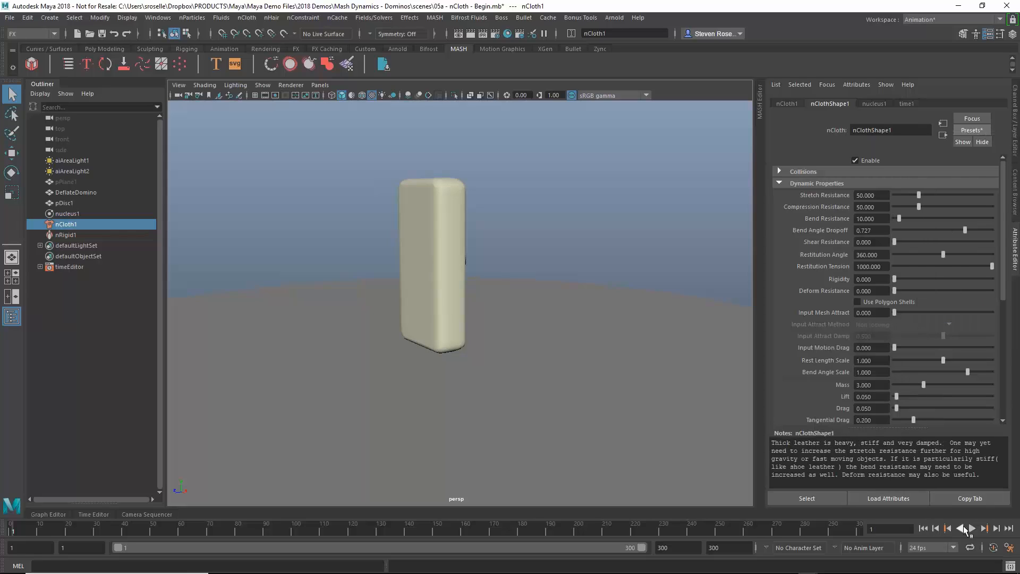
left_click(984, 528)
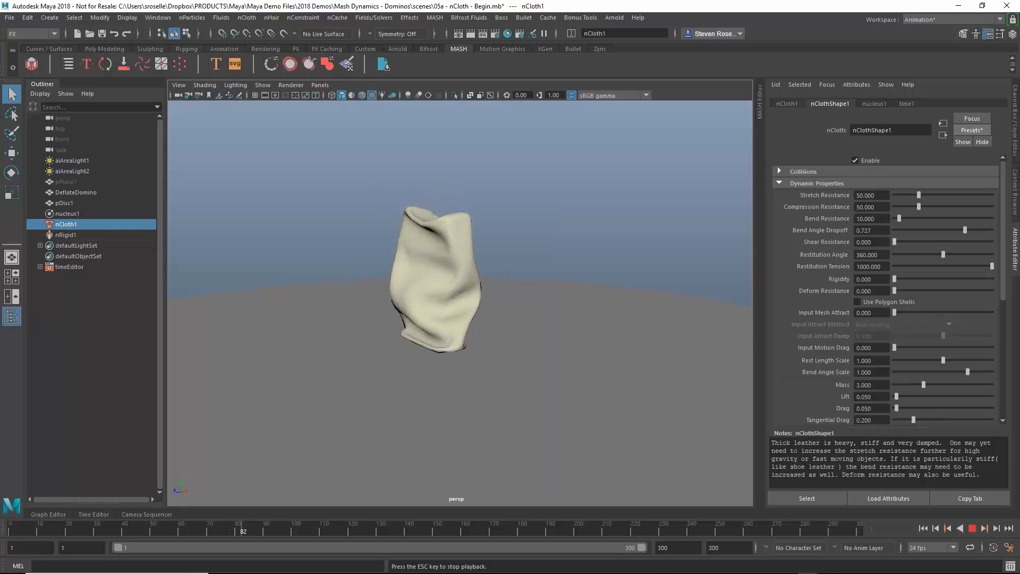
left_click(923, 527)
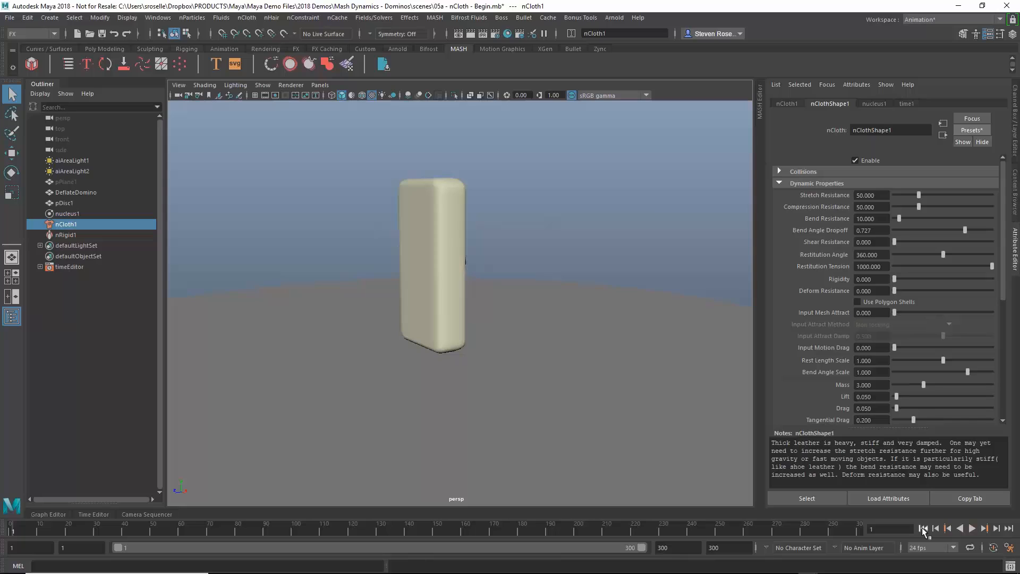
left_click(970, 129)
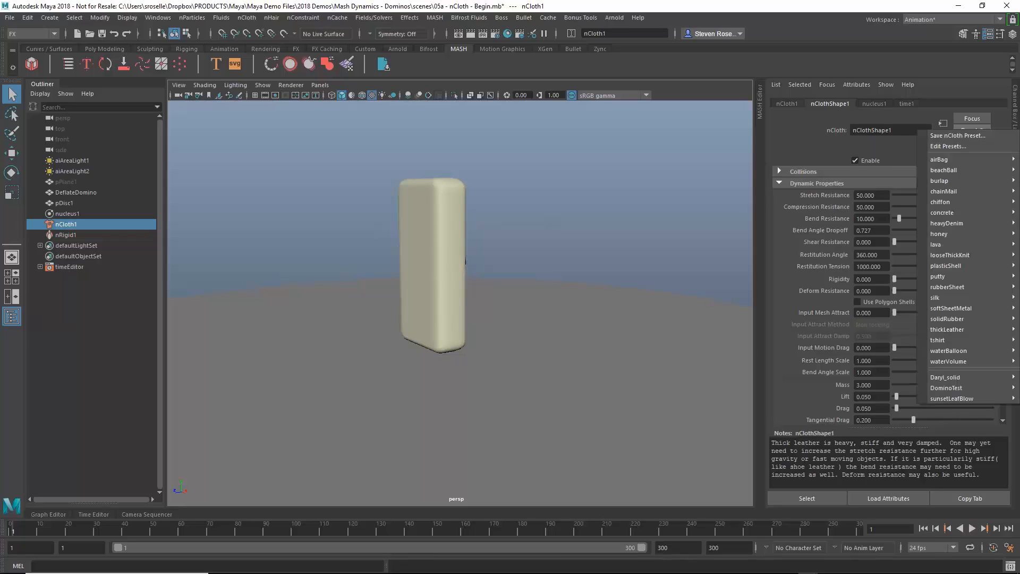
mouse_move(937, 298)
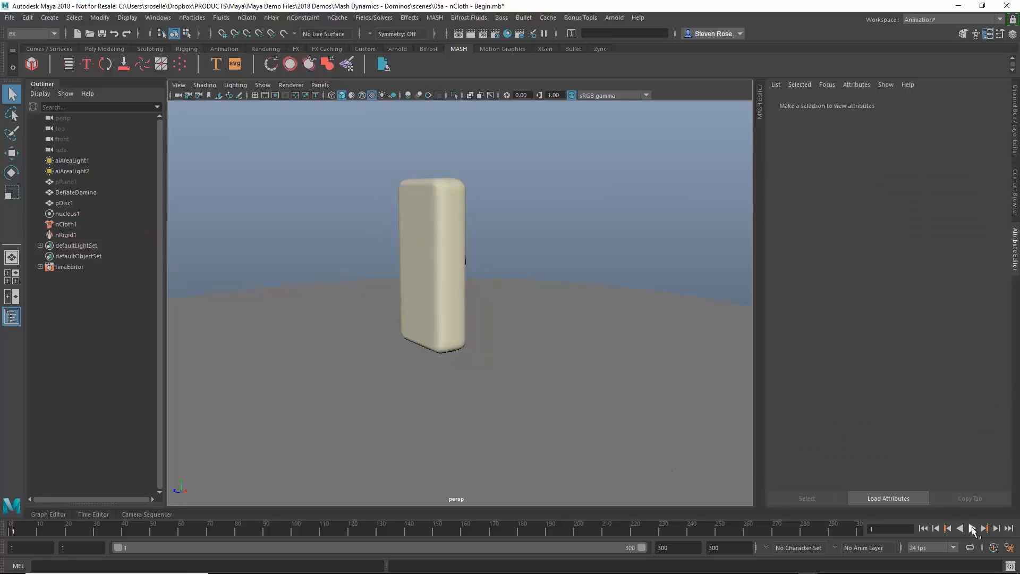
Place new sphere pSphere1 left of the upright domino at frame 1
left_click(973, 528)
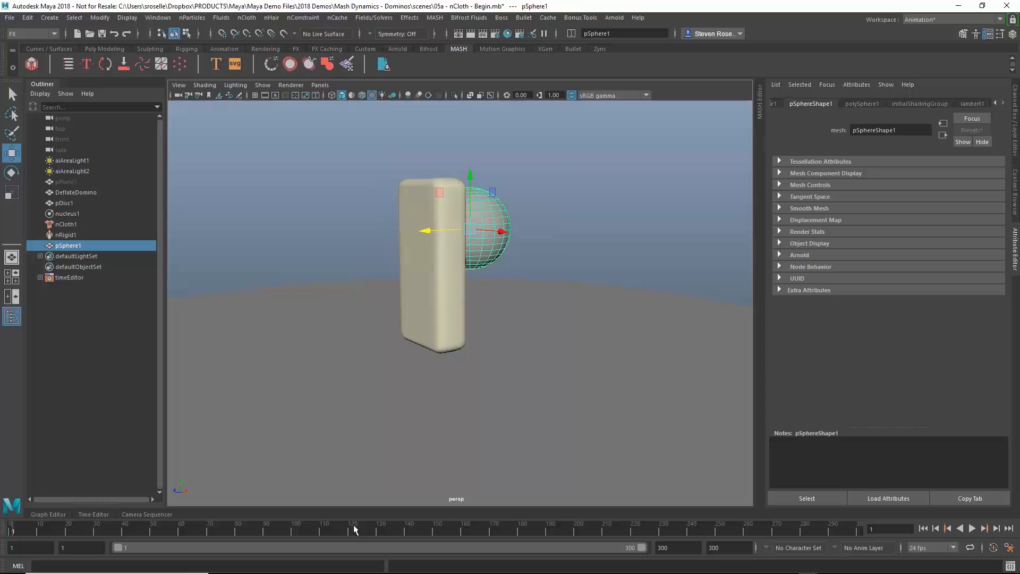
left_click(972, 528)
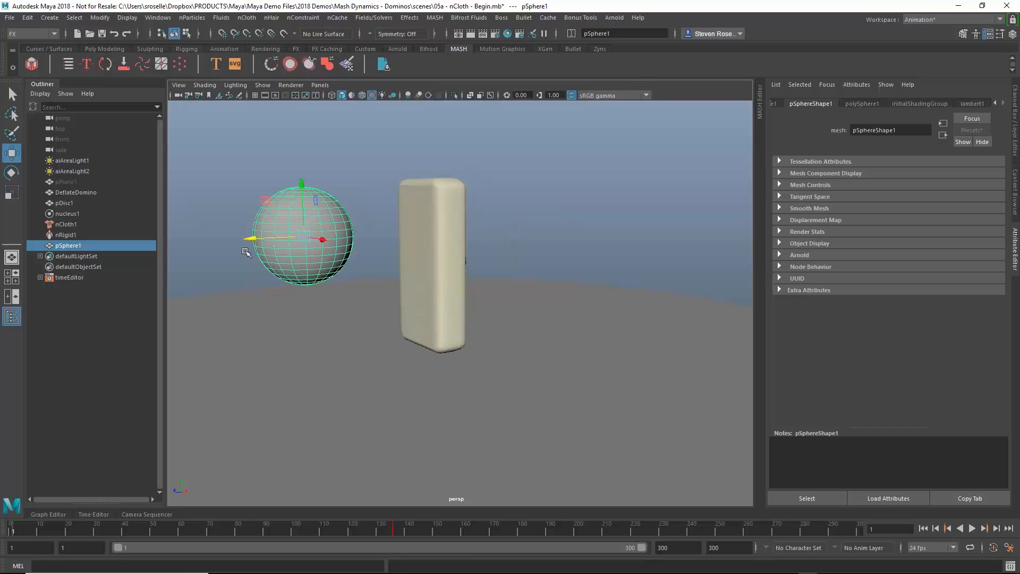
left_click(972, 527)
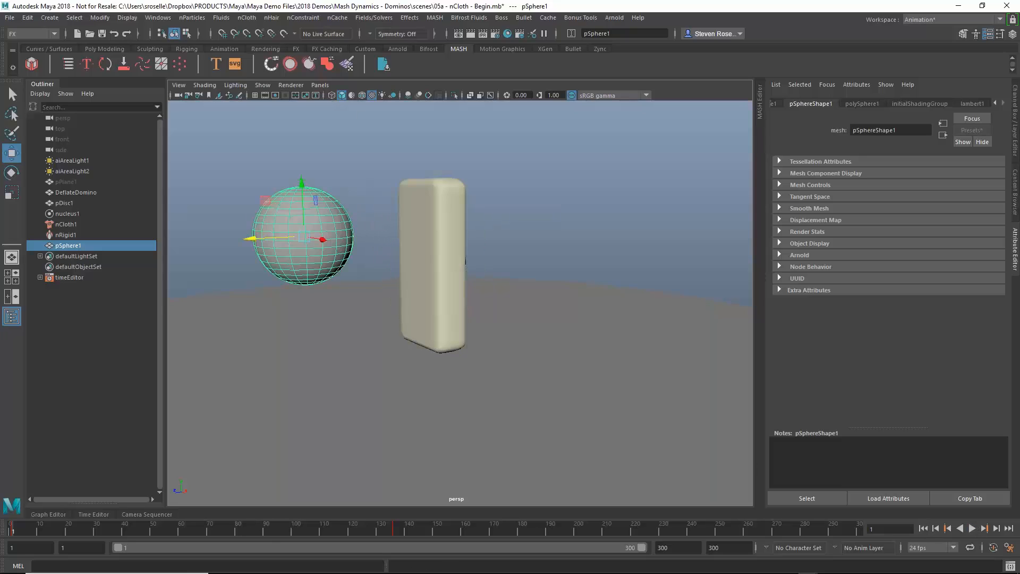
mouse_move(272, 18)
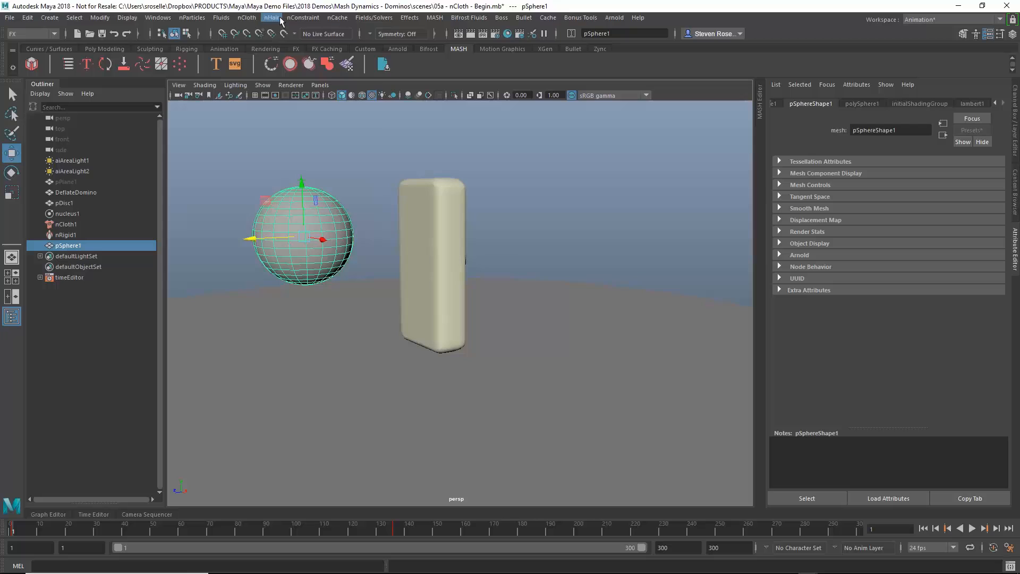
Make pSphere1 a passive collider (nRigid2), test it, and start opening another scene
left_click(246, 18)
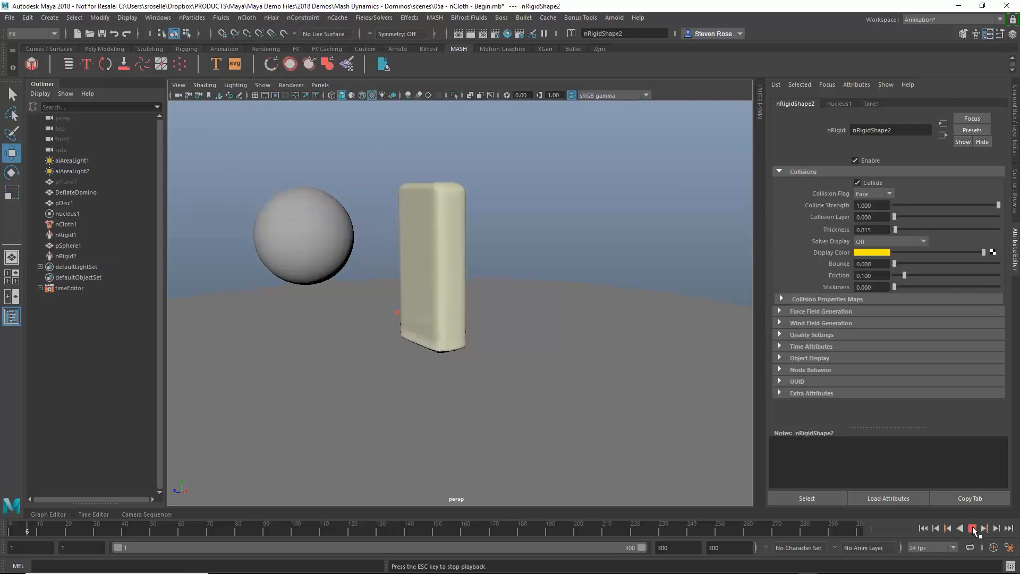
left_click(972, 528)
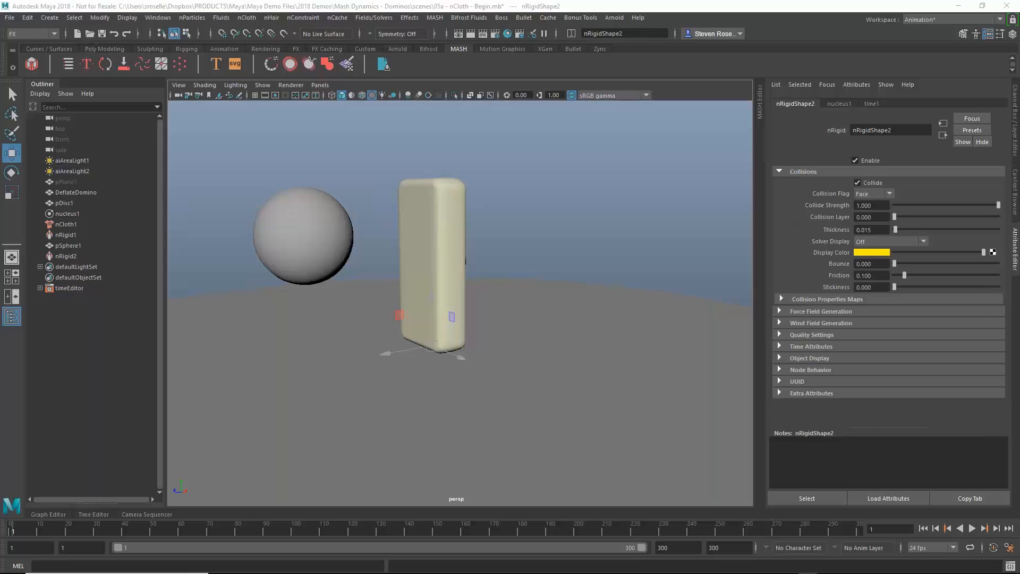
left_click(9, 17)
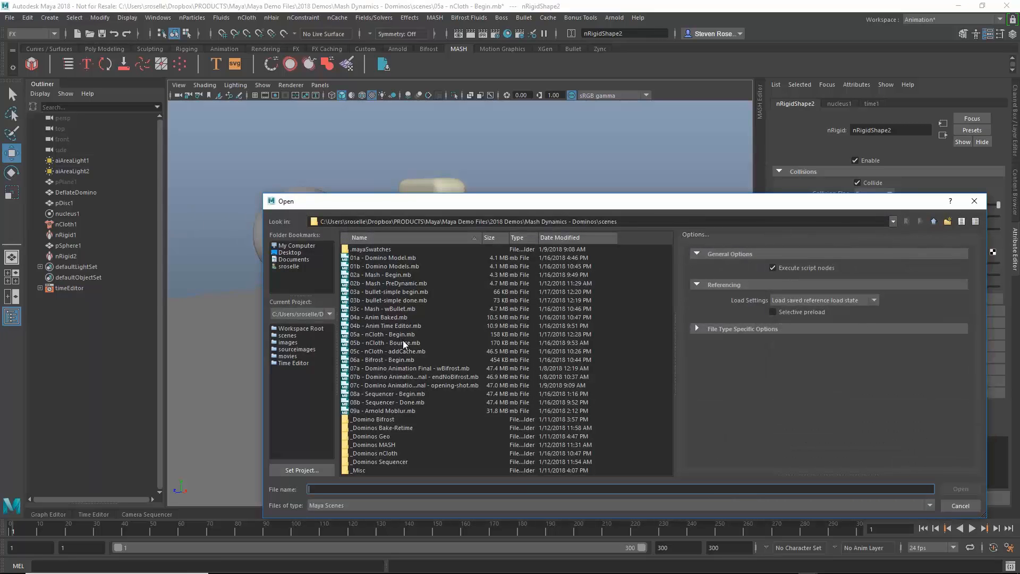
Open '05b - nCloth - Bounce.mb' and play back the domino toppling
double_click(386, 342)
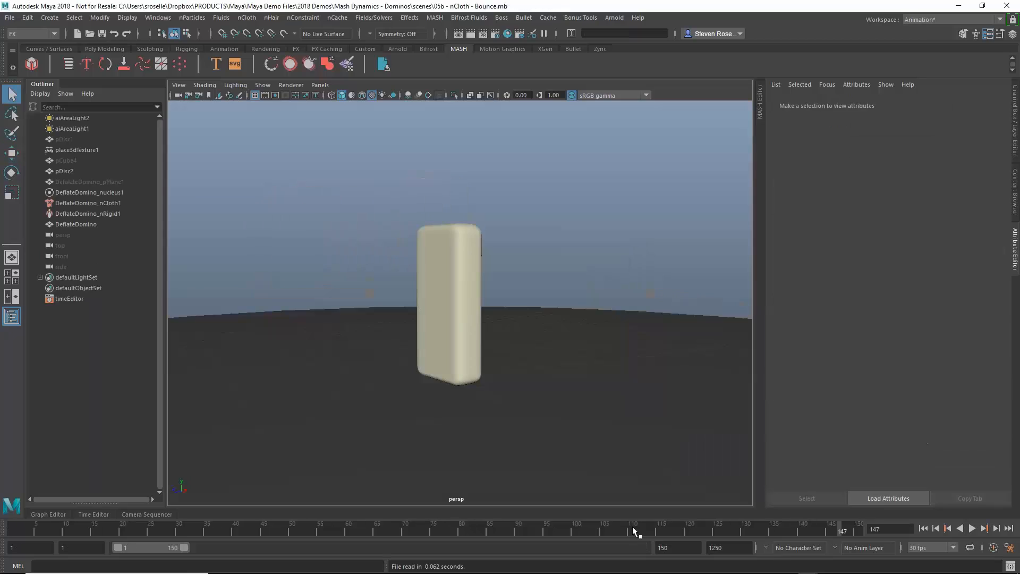
left_click(973, 528)
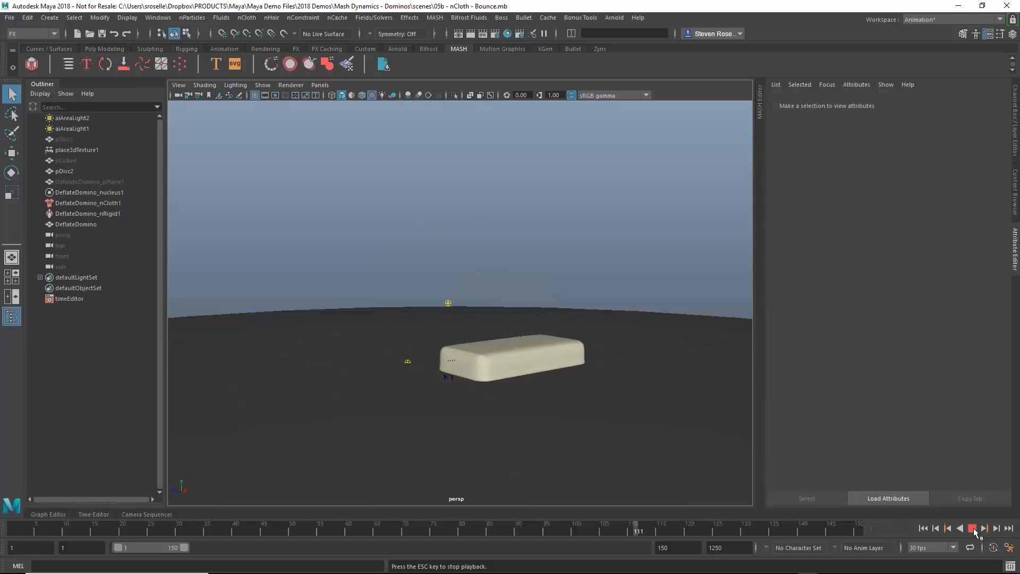
left_click(972, 527)
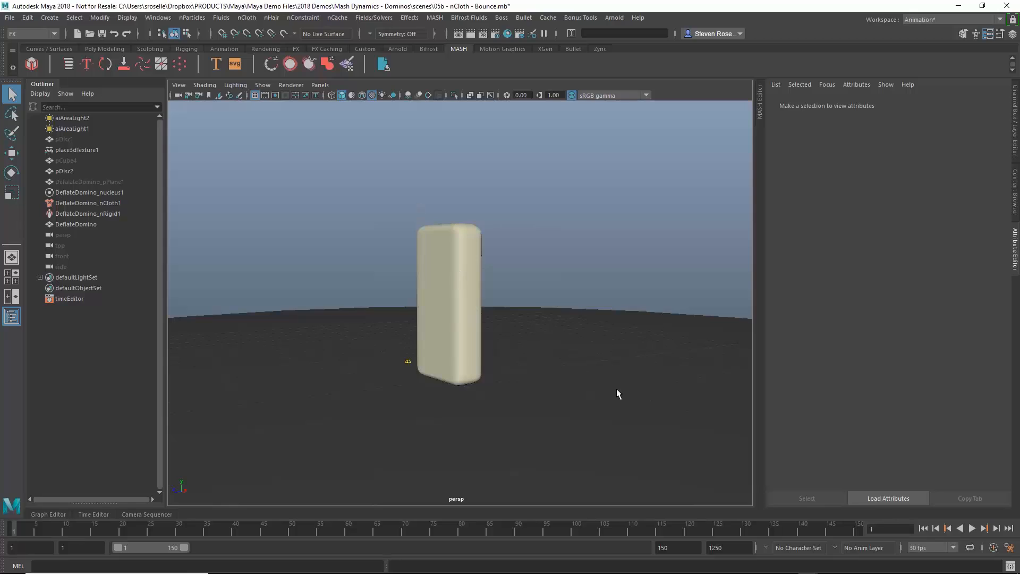
left_click(972, 528)
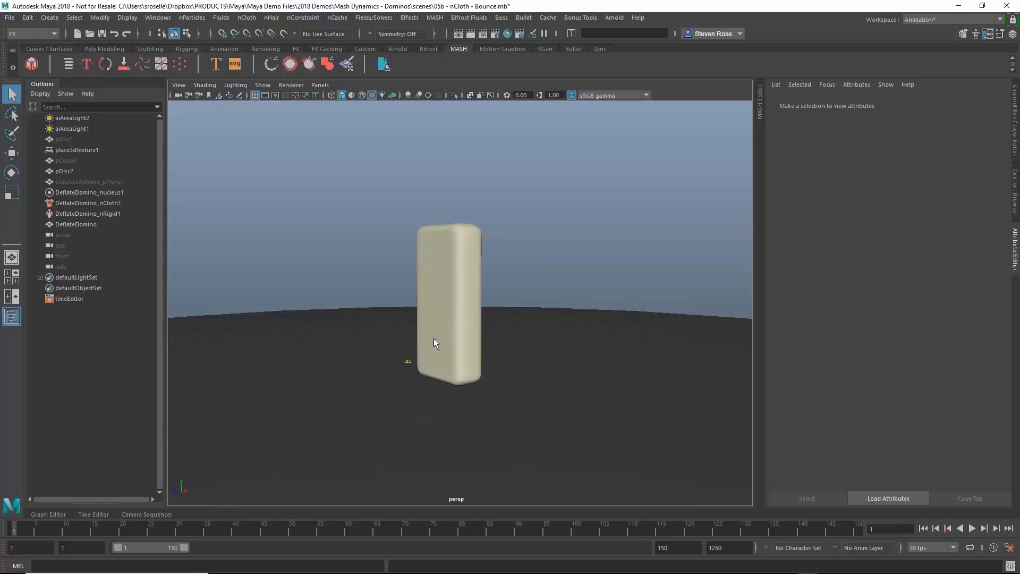
left_click(971, 527)
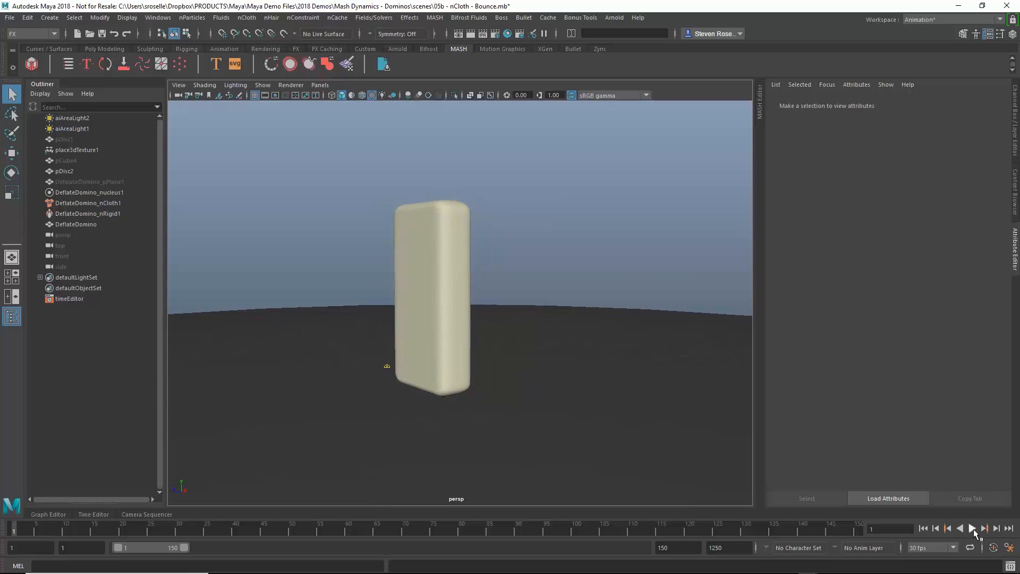
left_click(972, 528)
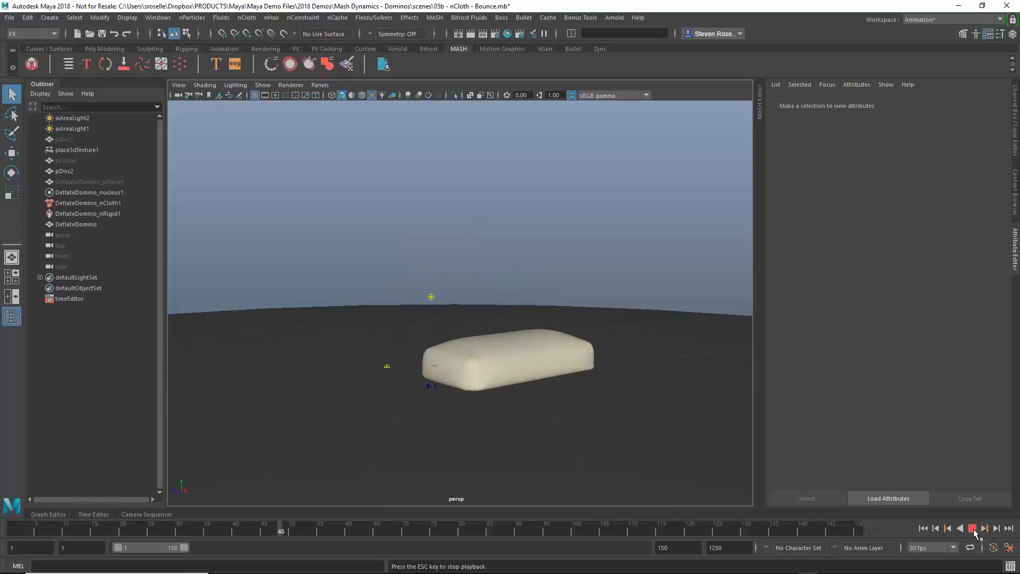
left_click(924, 528)
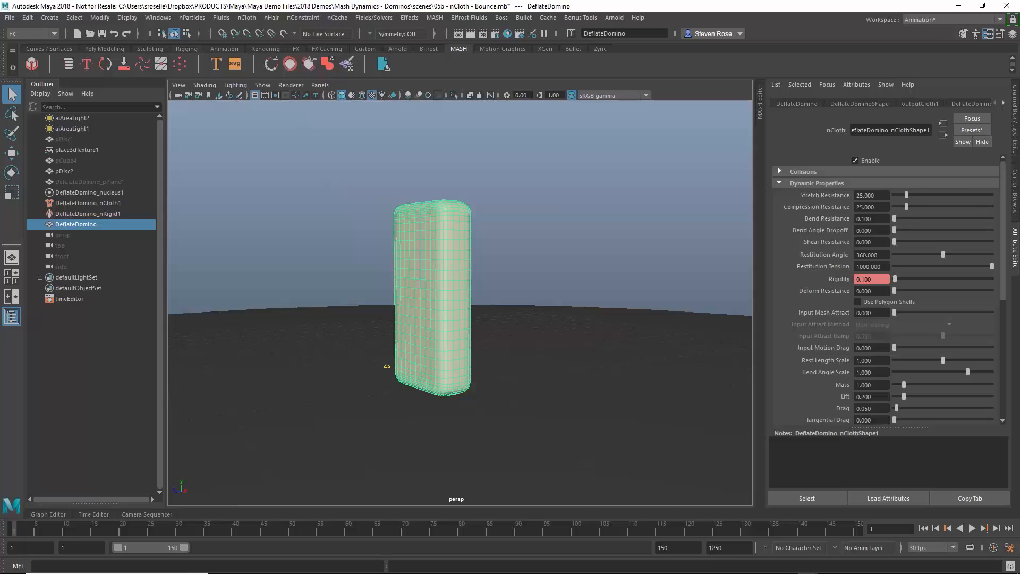
mouse_move(246, 18)
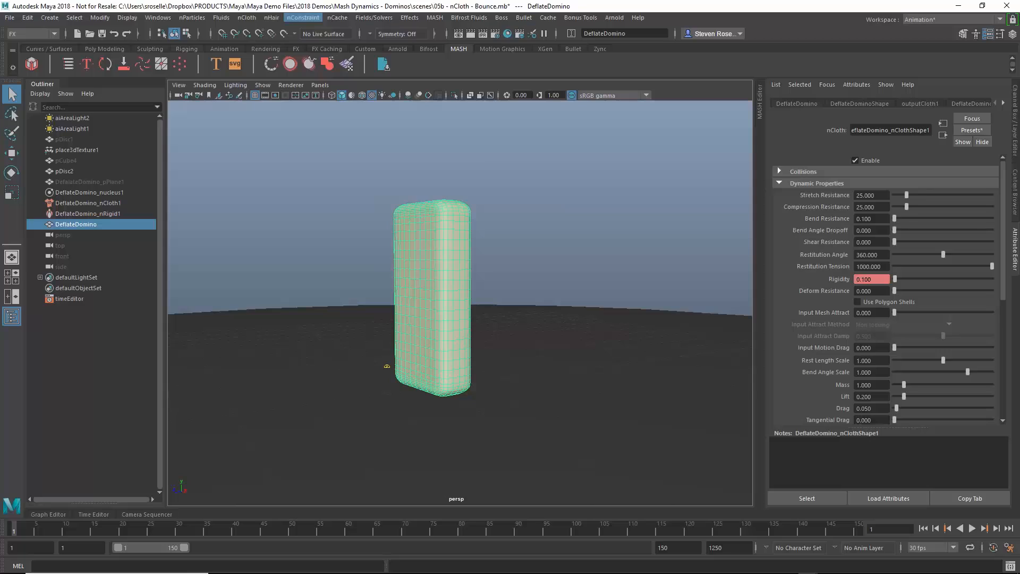
Bring up the nCache menu with the DeflateDomino cloth selected
left_click(337, 17)
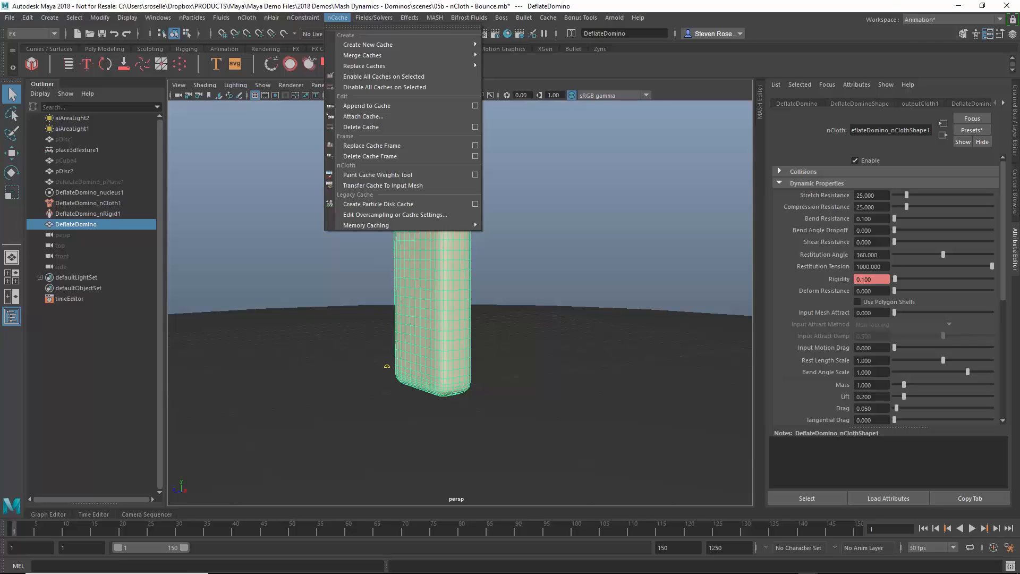
left_click(524, 17)
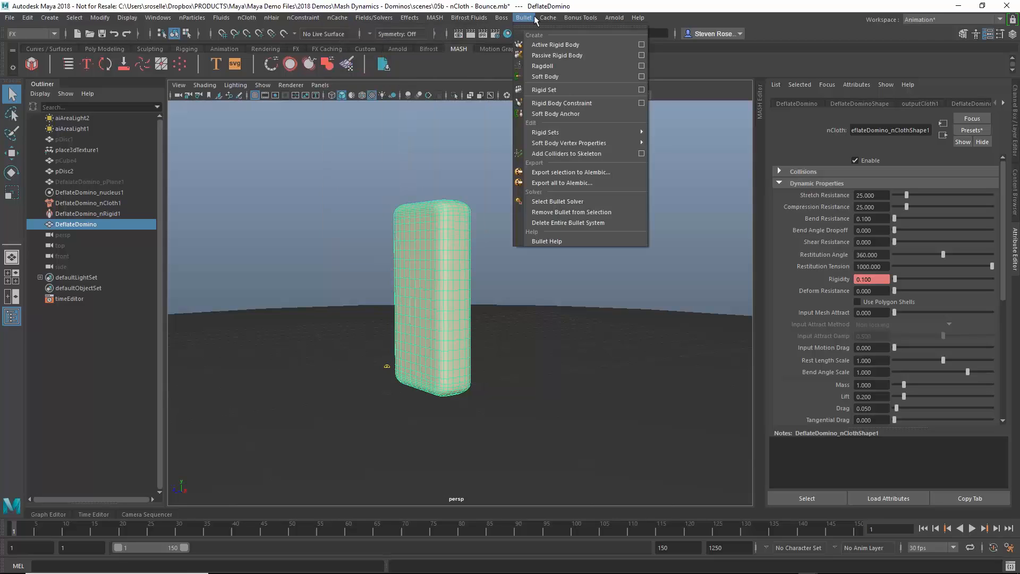
left_click(548, 17)
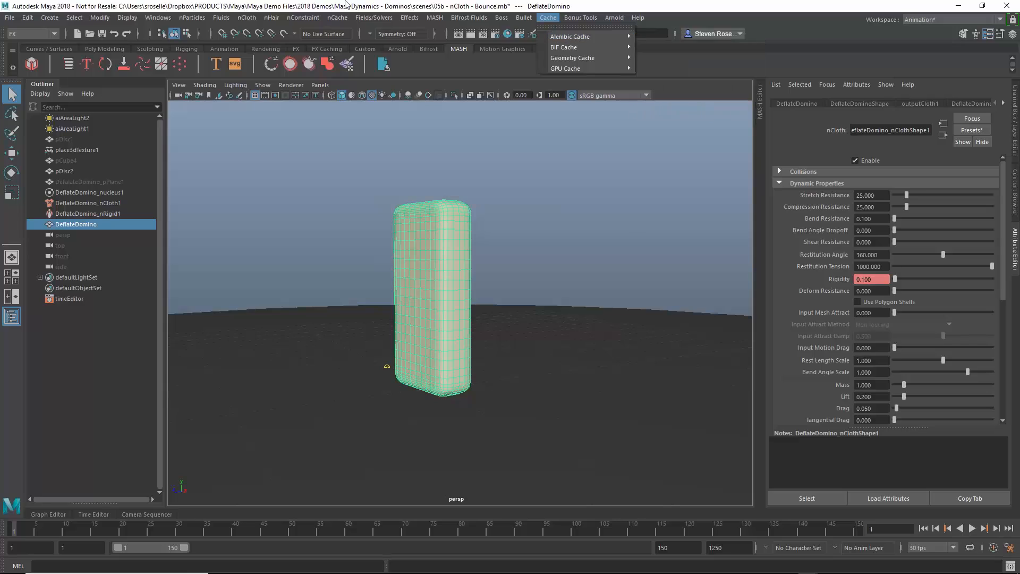
left_click(337, 18)
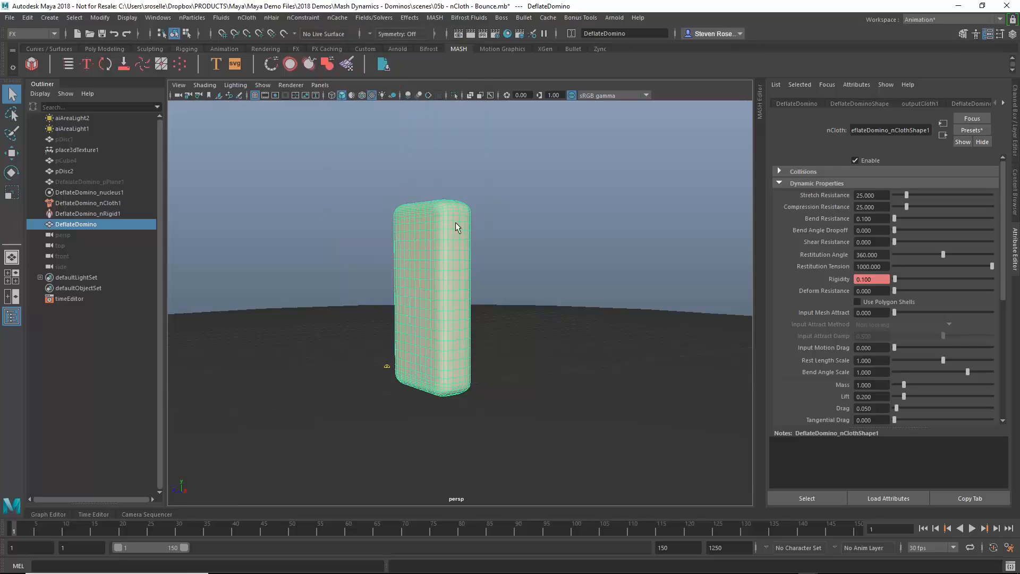
left_click(336, 17)
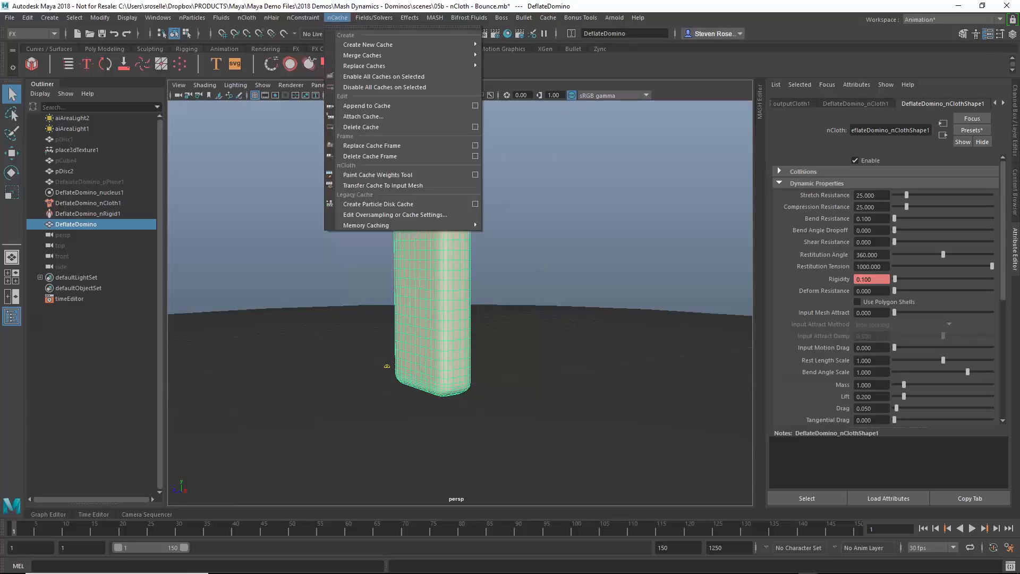
mouse_move(366, 105)
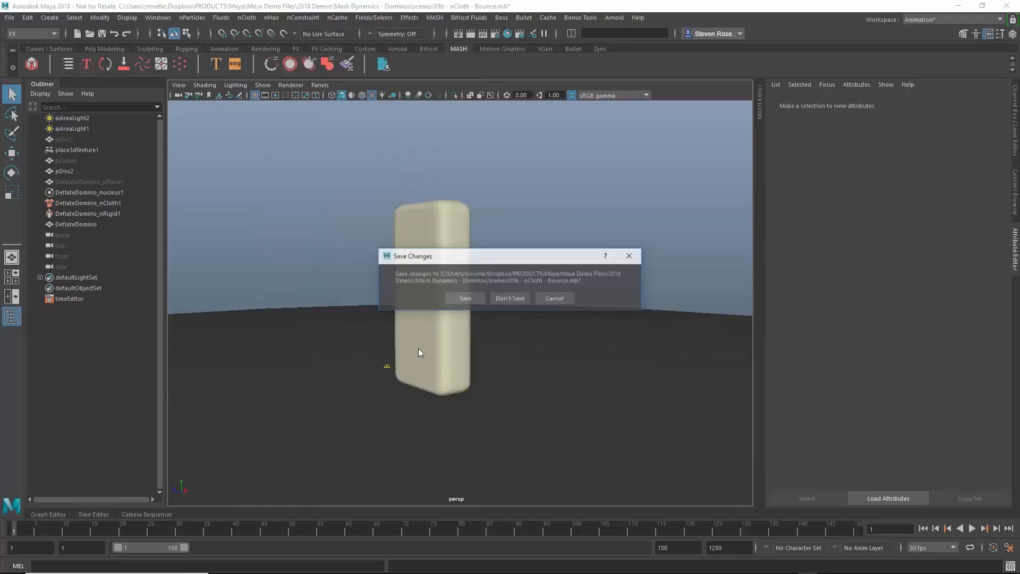
Open the 05c addCache scene, attach the DeflateDomino cache, and scrub the deflation
left_click(510, 298)
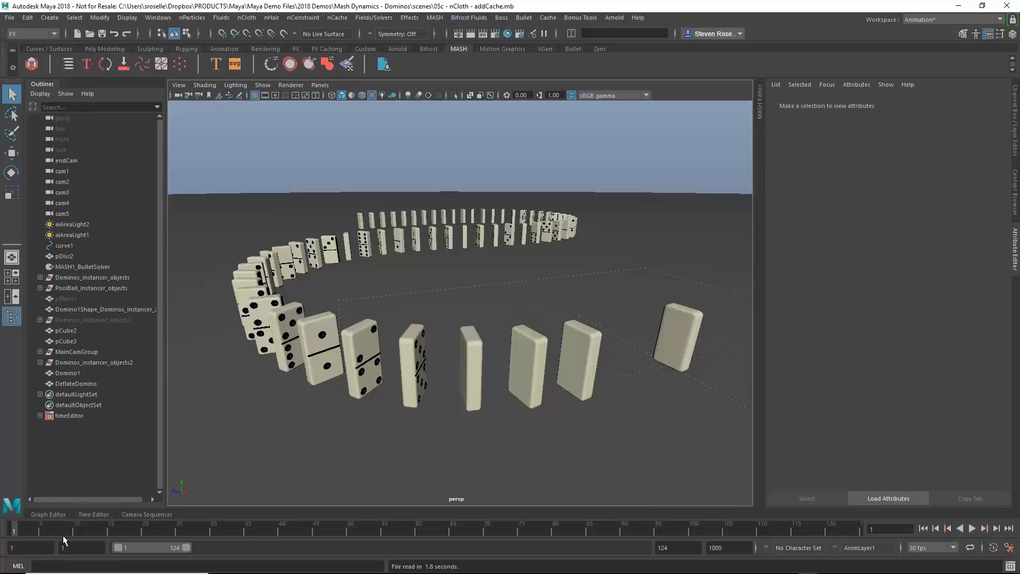
left_click(972, 528)
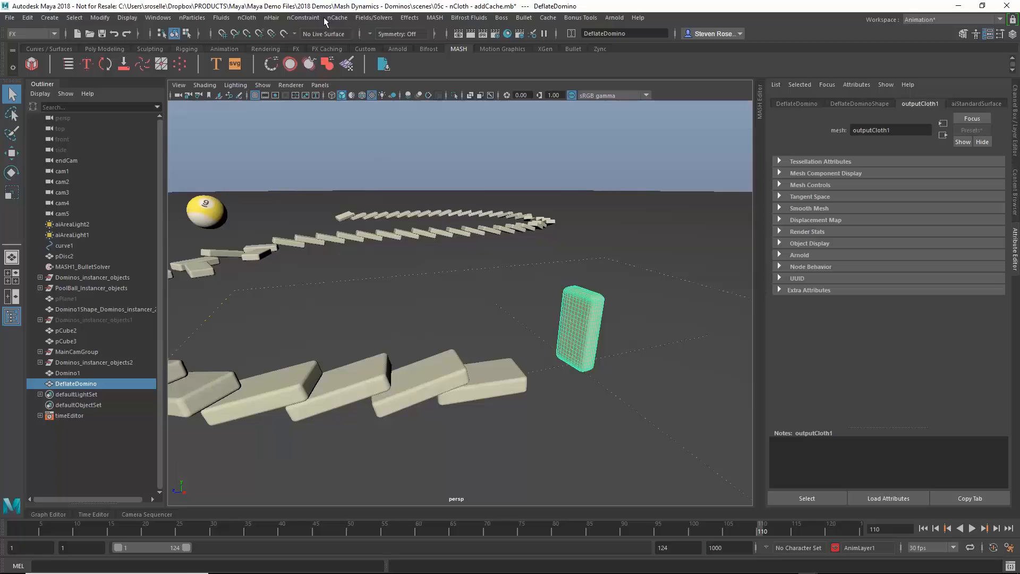
left_click(336, 17)
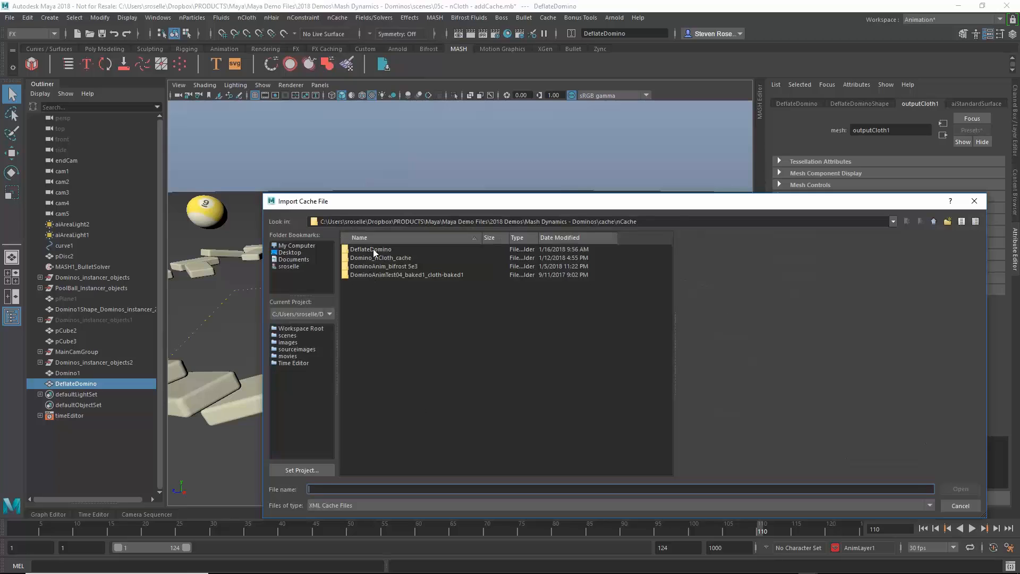
double_click(370, 249)
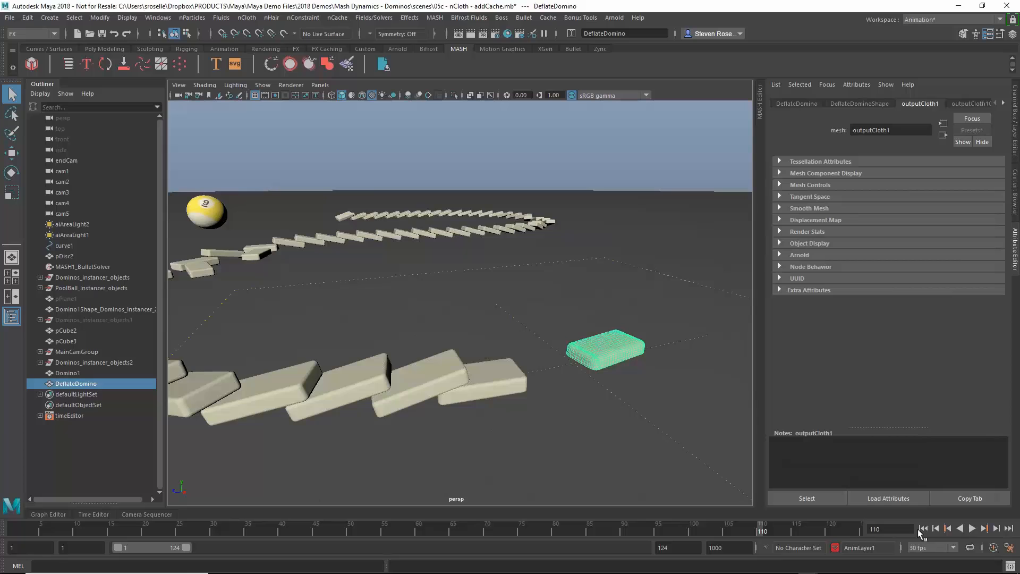
left_click(971, 527)
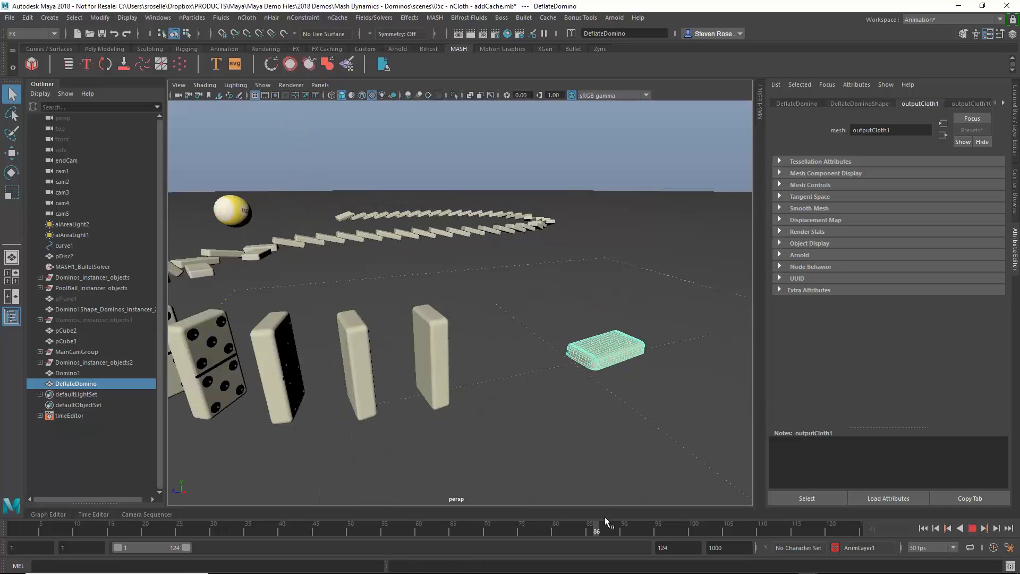
left_click_drag(596, 525, 734, 525)
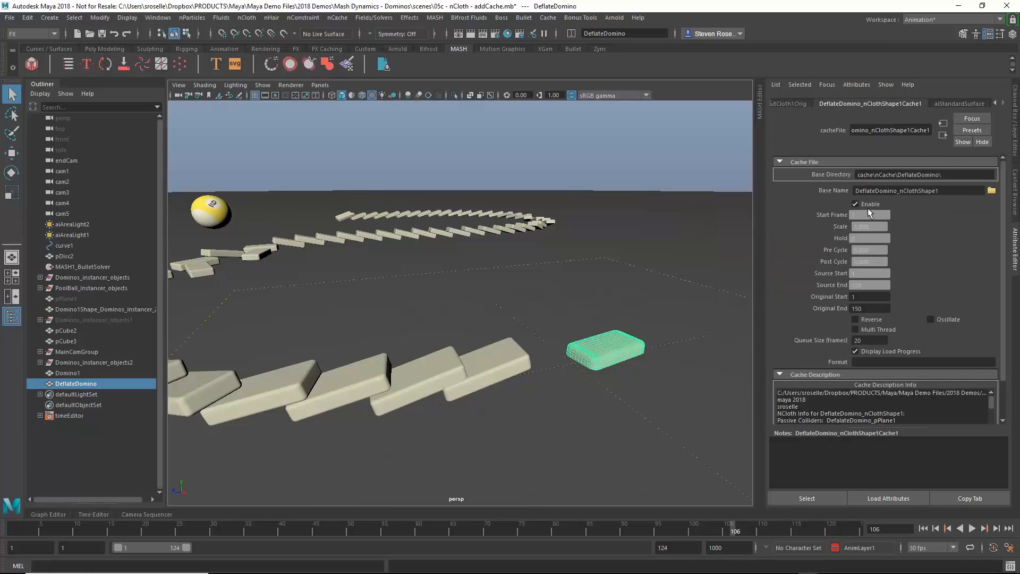
Set the DeflateDomino cache Start Frame to 106 and rewind
left_click(869, 214)
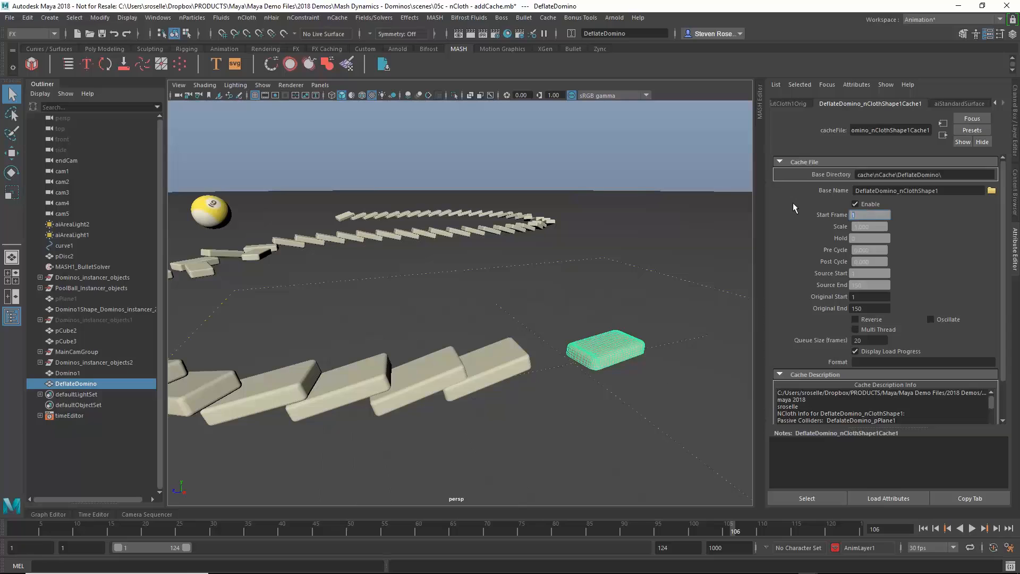
type("106")
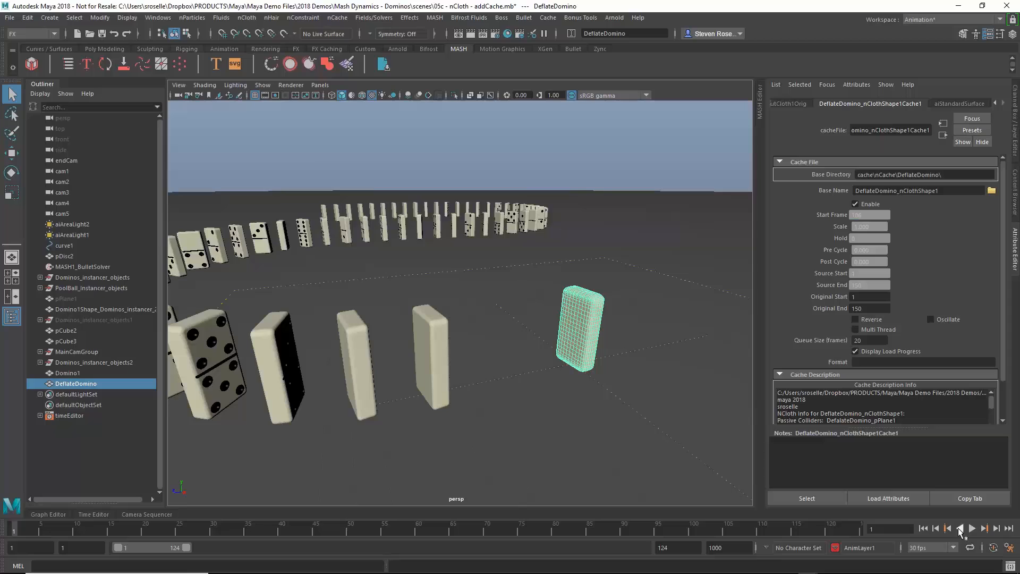
left_click(971, 528)
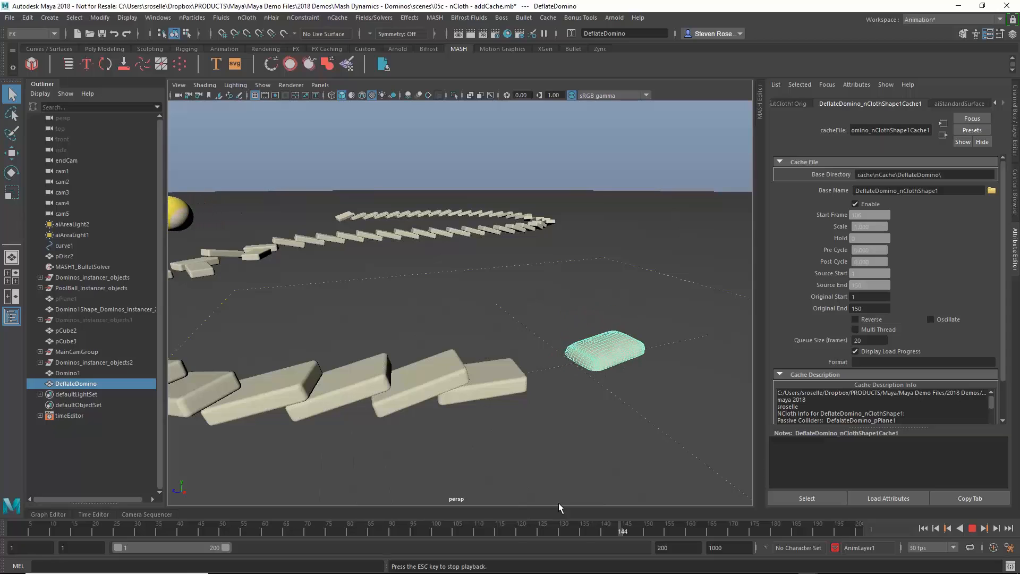
Group the cloth domino into group1, align it at the line's end, and replay
left_click(923, 527)
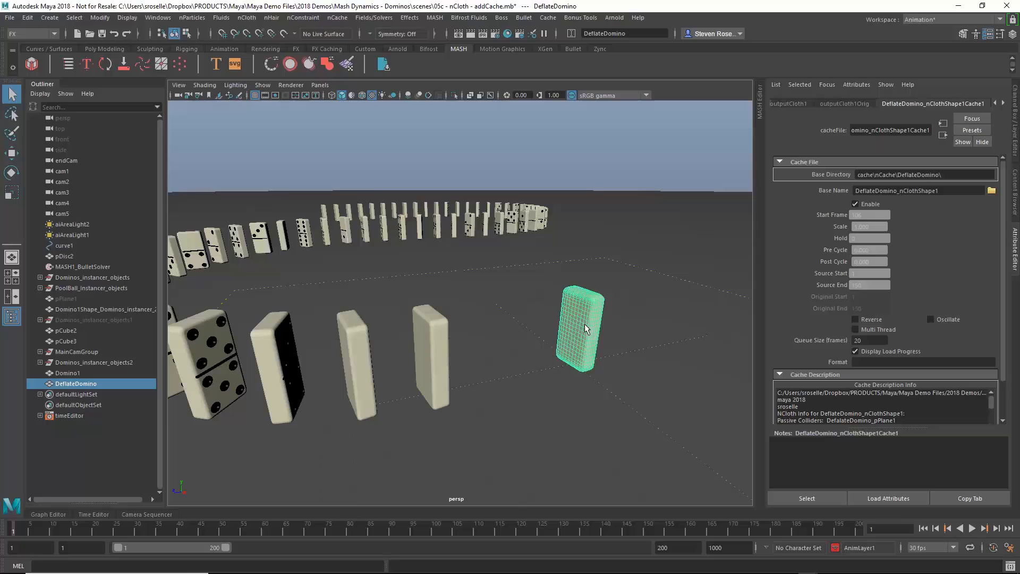
left_click(11, 153)
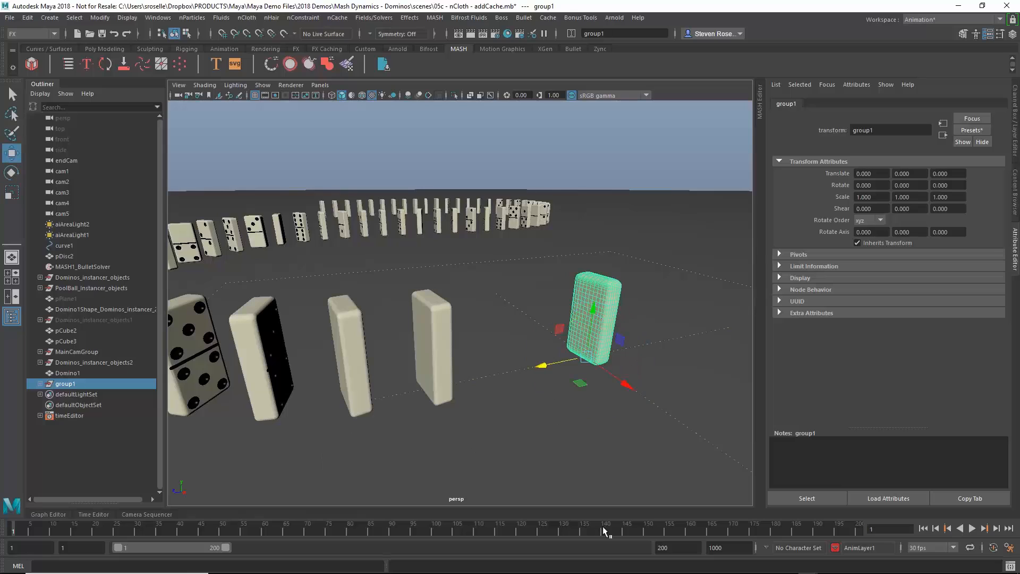
left_click(973, 528)
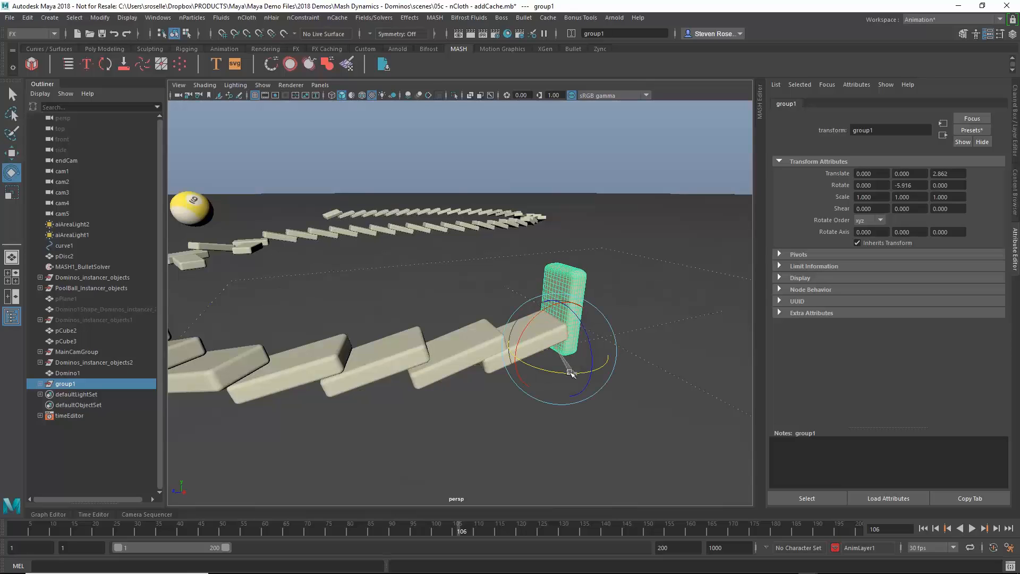
left_click(936, 527)
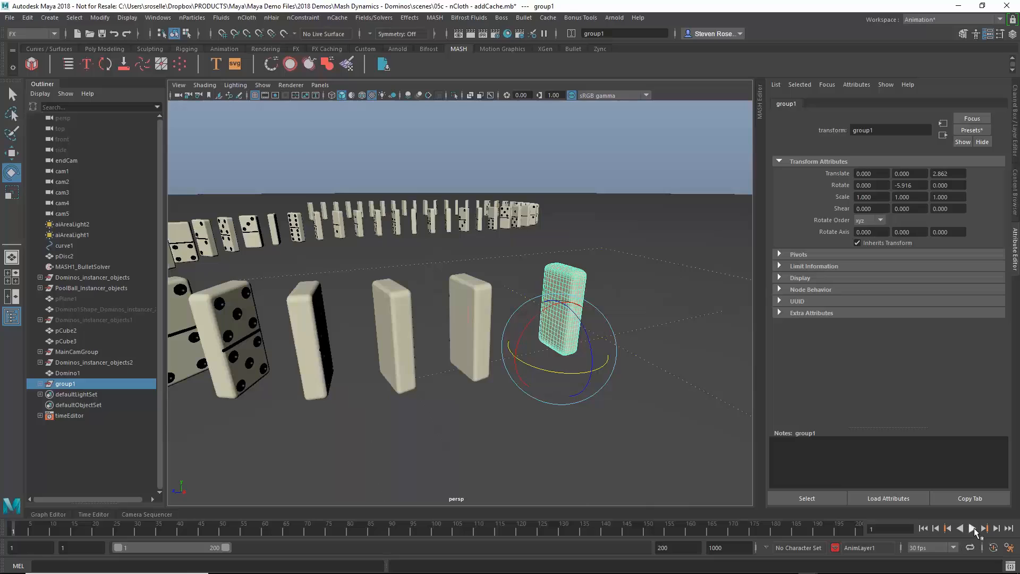
left_click(972, 528)
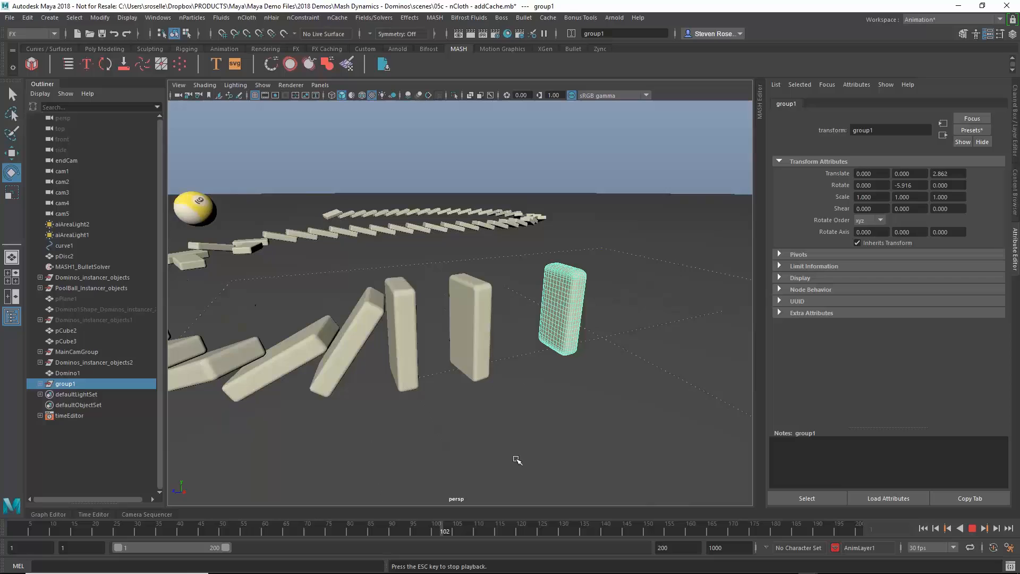
Start the playback range at frame 100 and replay the domino toppling and deflating
left_click(972, 528)
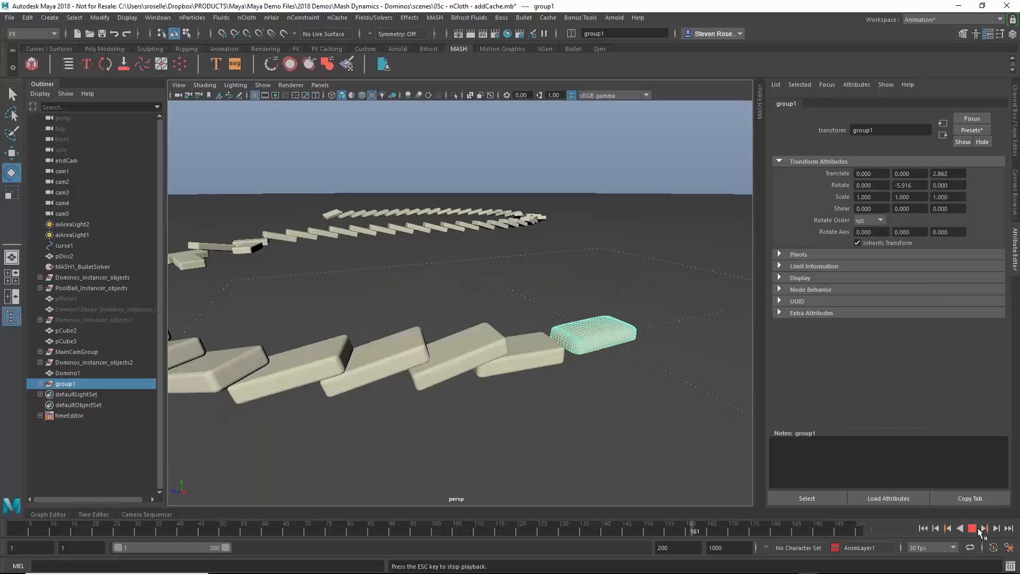
left_click(980, 528)
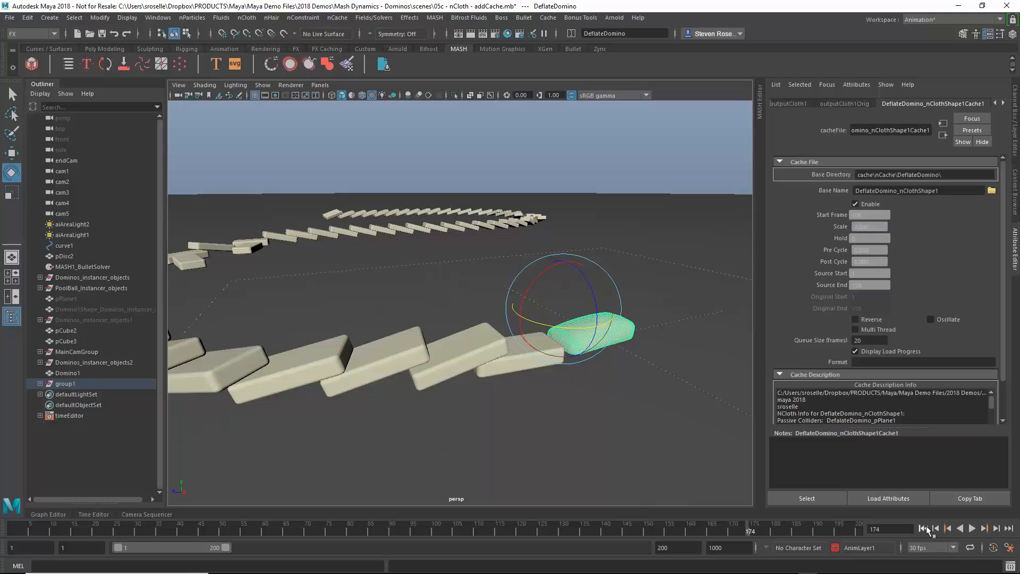
left_click(972, 528)
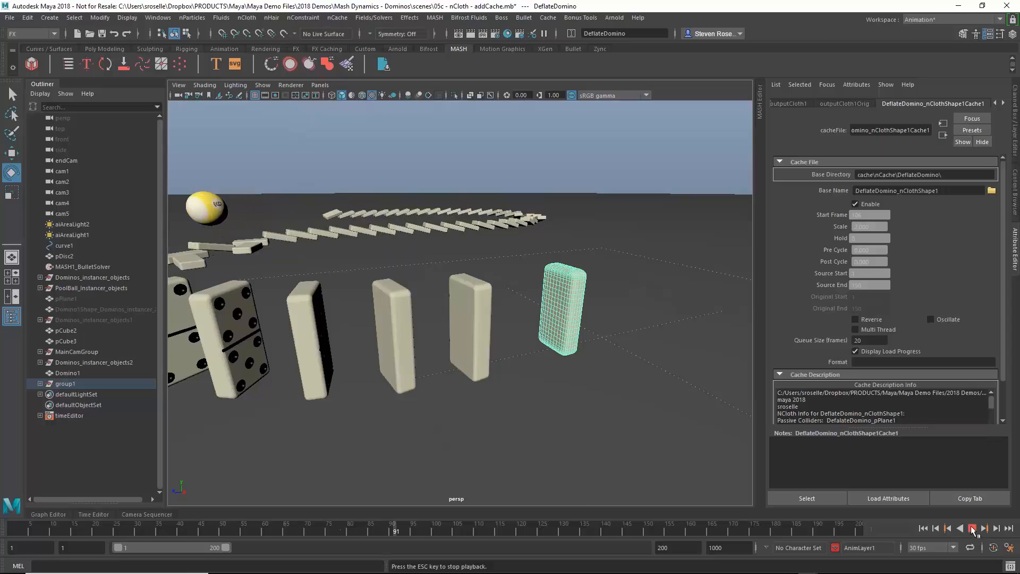
left_click(972, 528)
type("00")
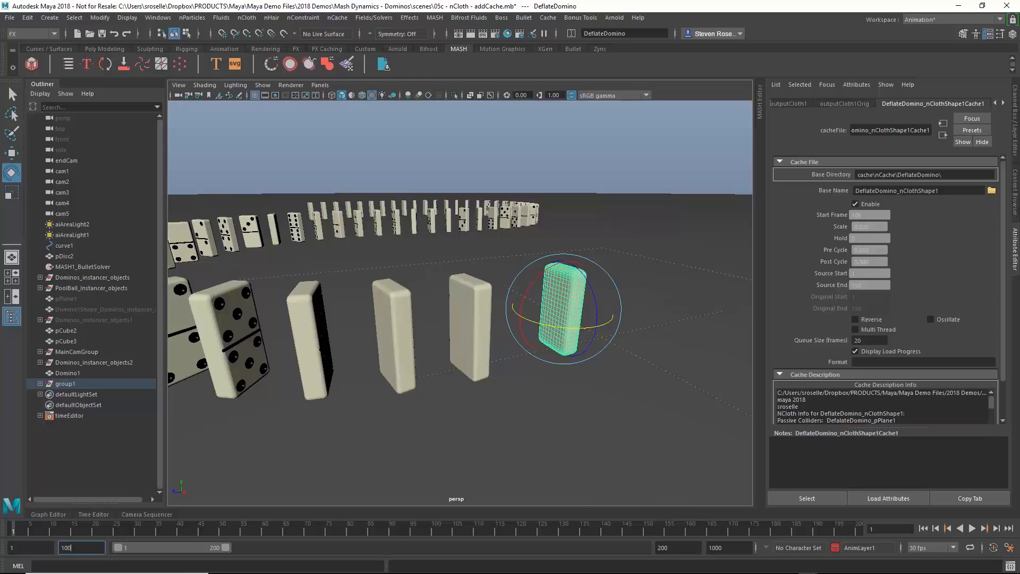
left_click(983, 528)
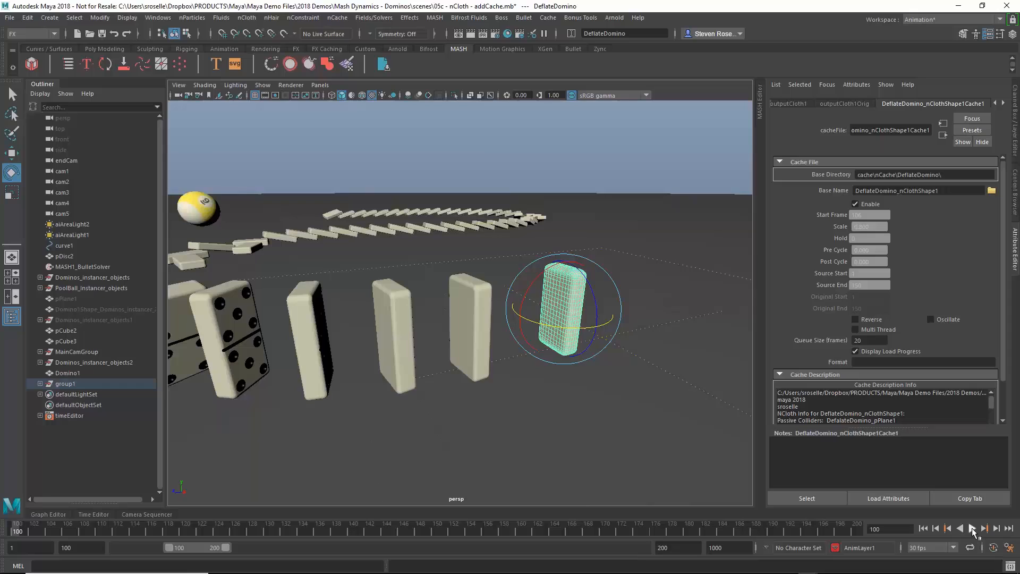
left_click(971, 528)
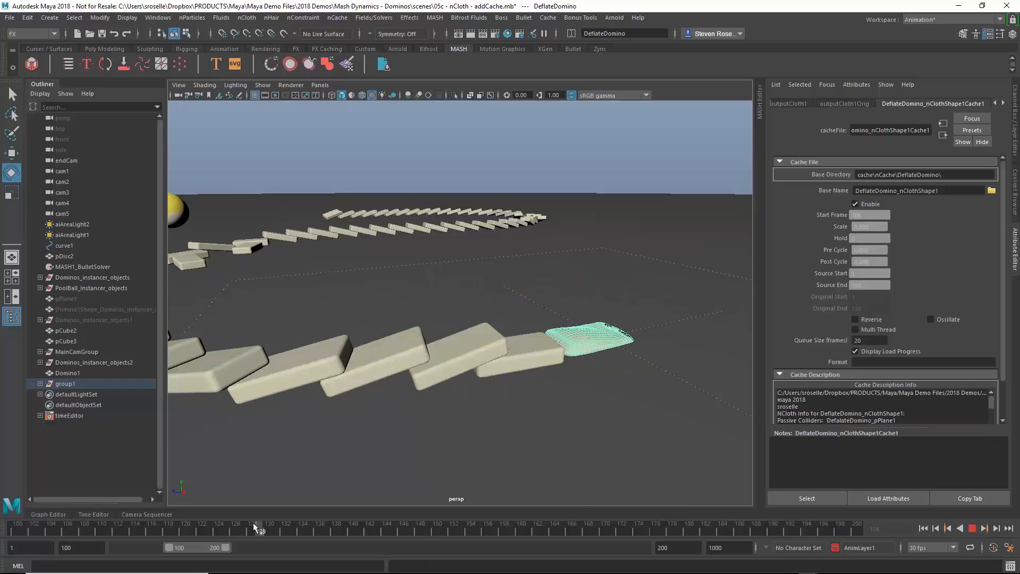
Key group1 at frames 115 and 125 to push it back in Z, then scrub and replay
left_click_drag(254, 525, 134, 525)
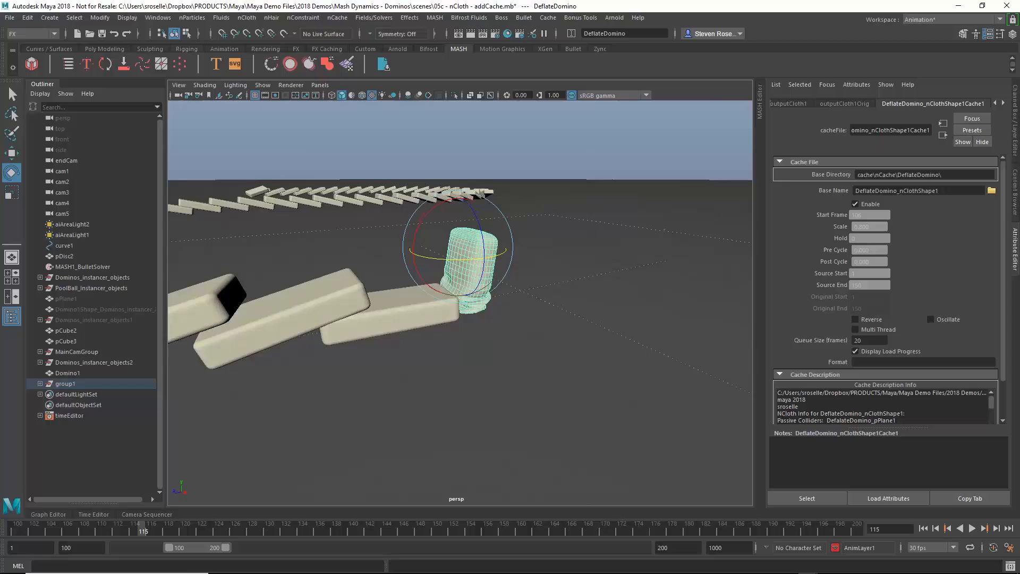
left_click(985, 528)
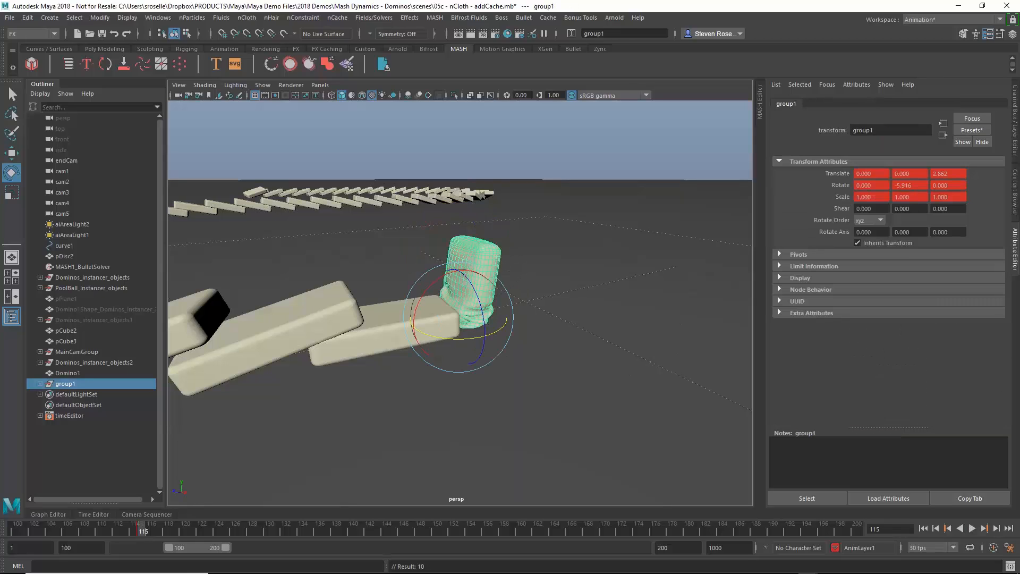
left_click(972, 527)
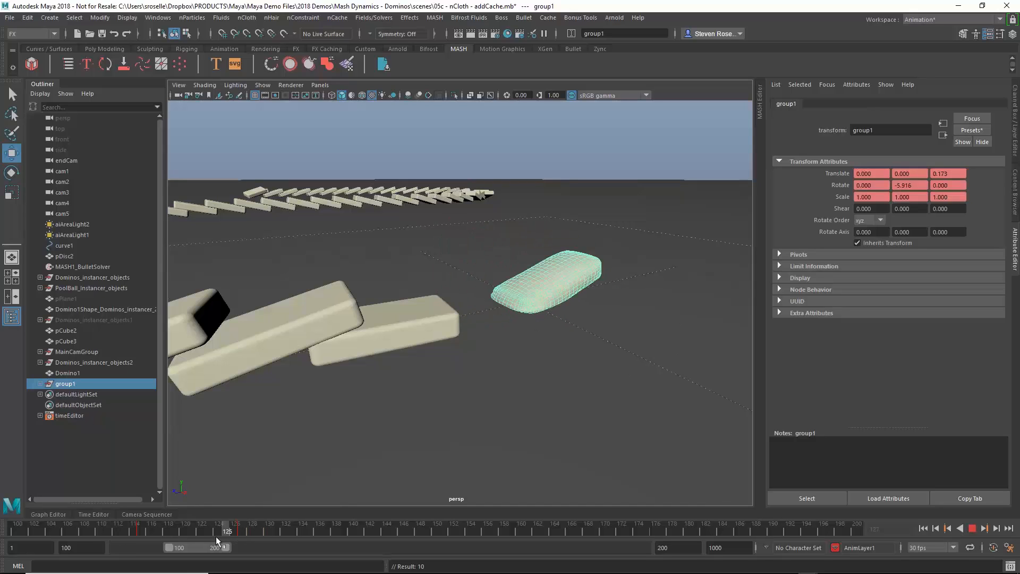
left_click_drag(228, 524, 135, 524)
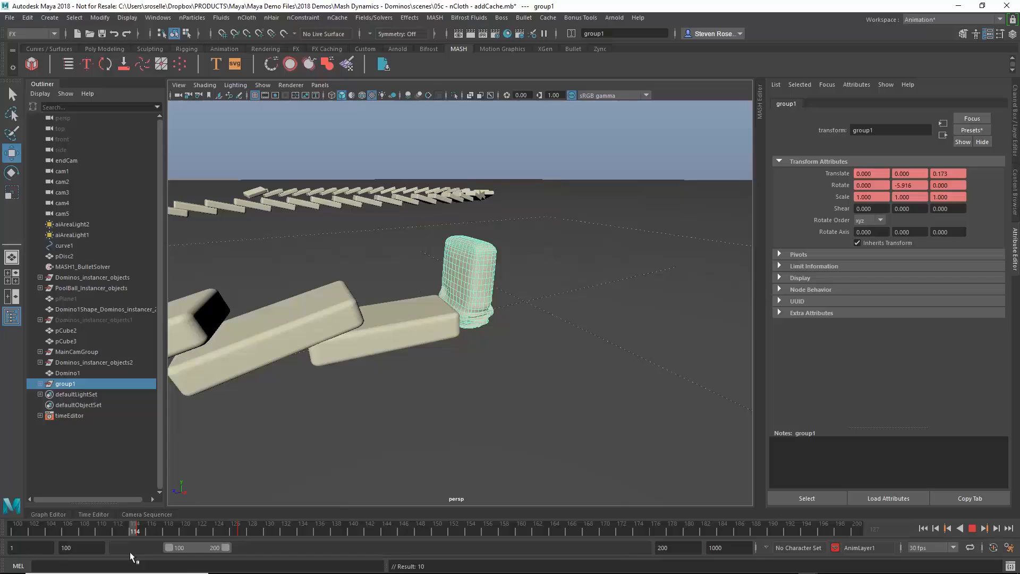
left_click_drag(132, 522, 176, 523)
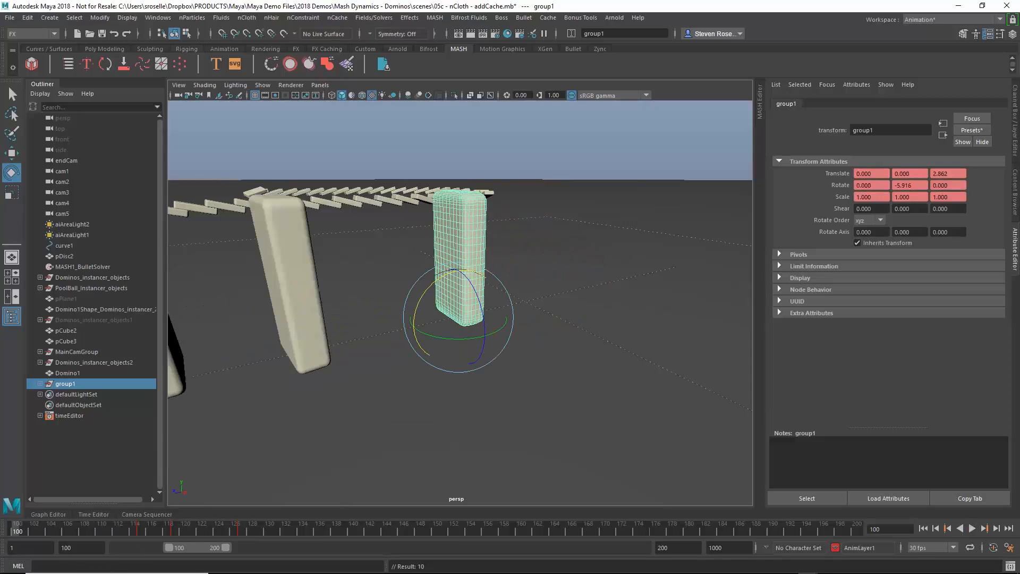
left_click(976, 527)
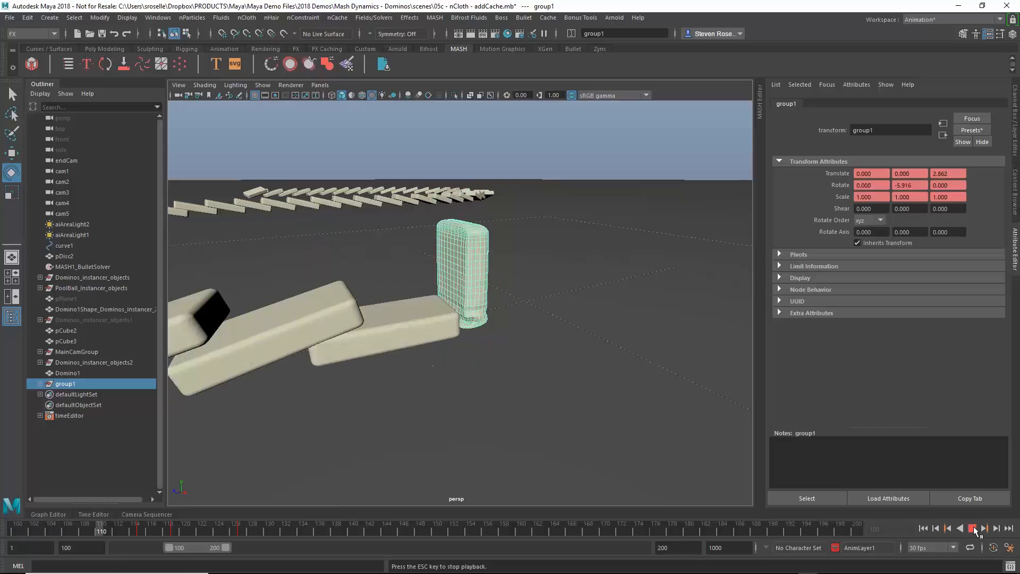